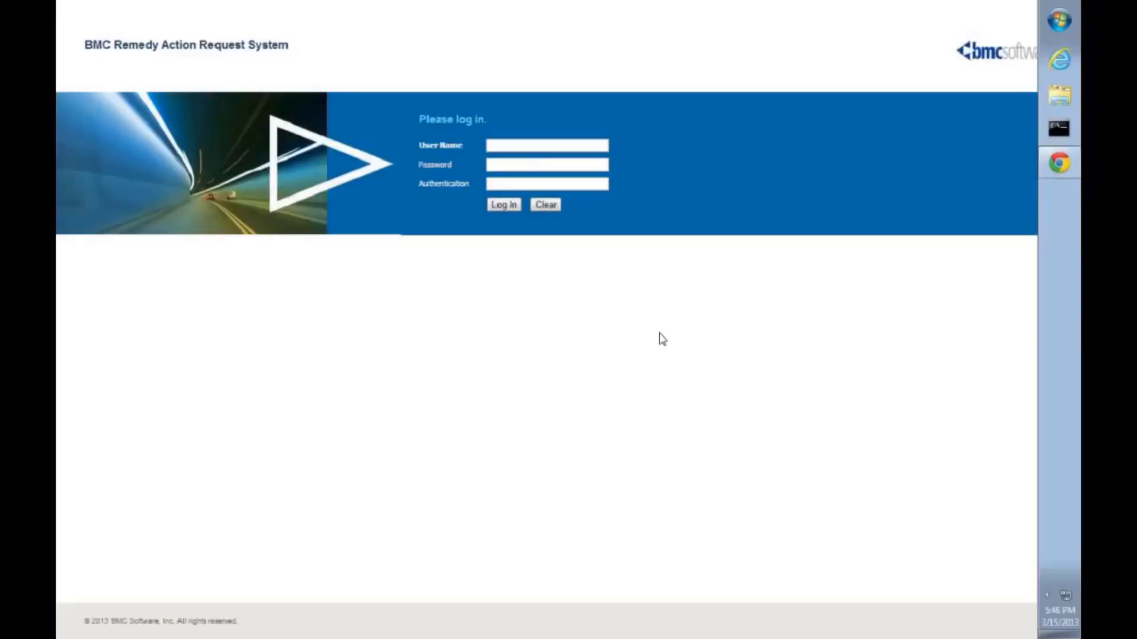
mouse_move(607, 257)
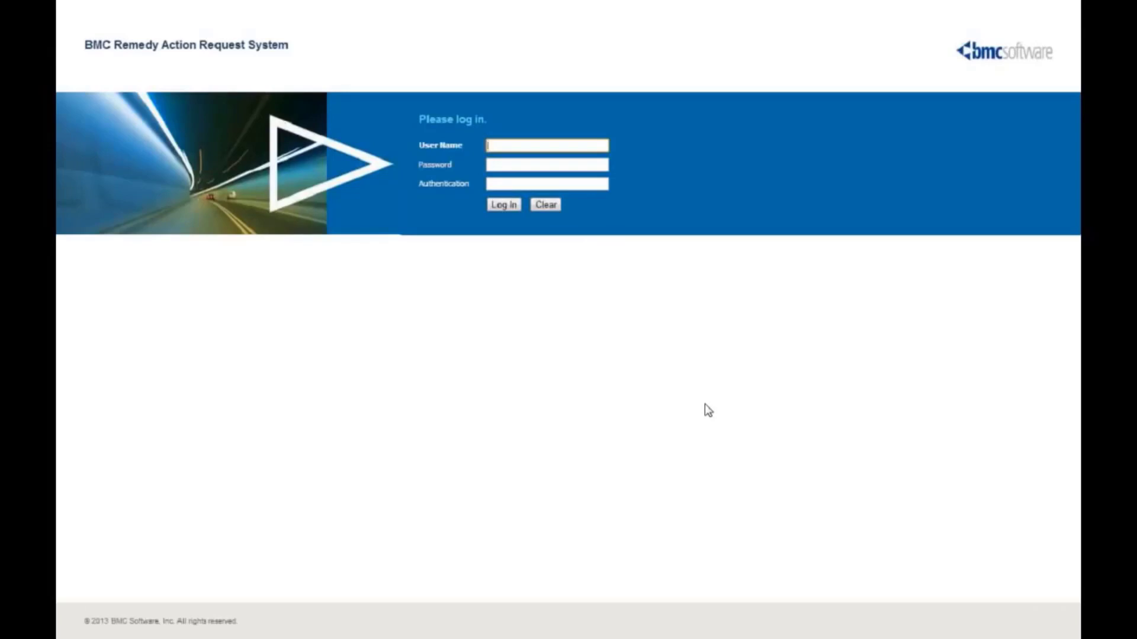
Log in to the Action Request System with the admin user name and password
text(appadmin)
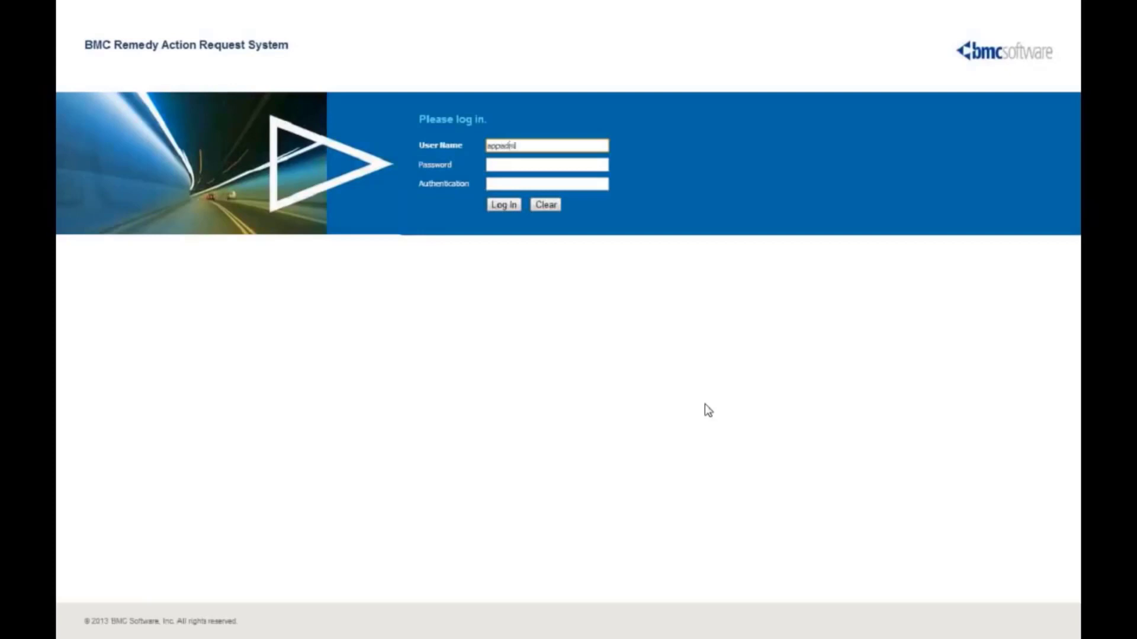
click(546, 165)
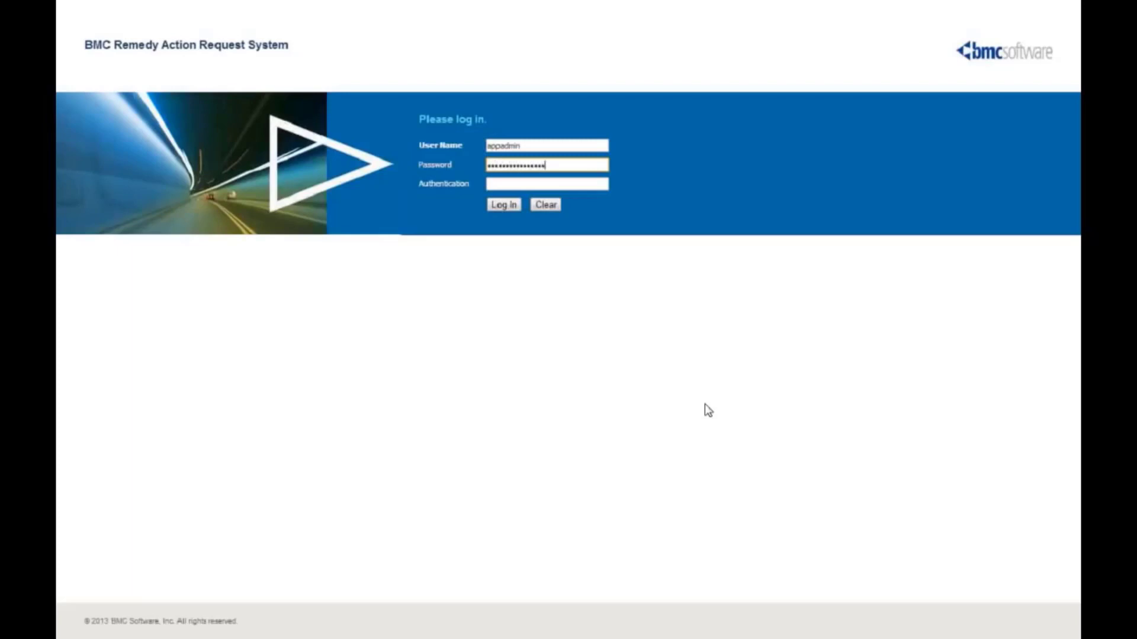
click(504, 204)
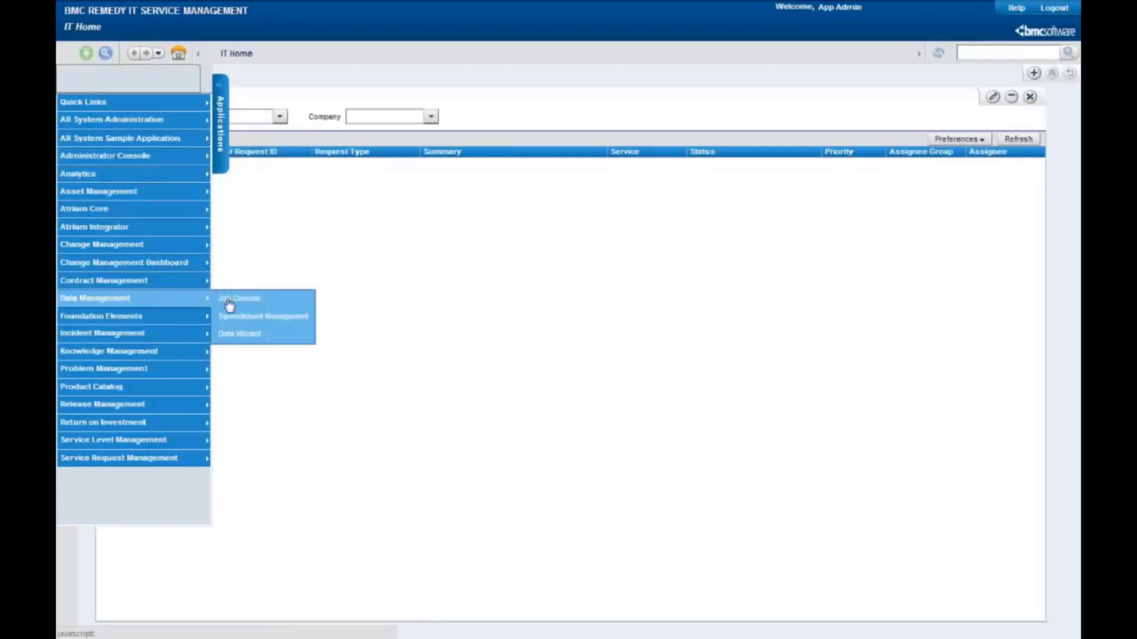
mouse_move(280, 321)
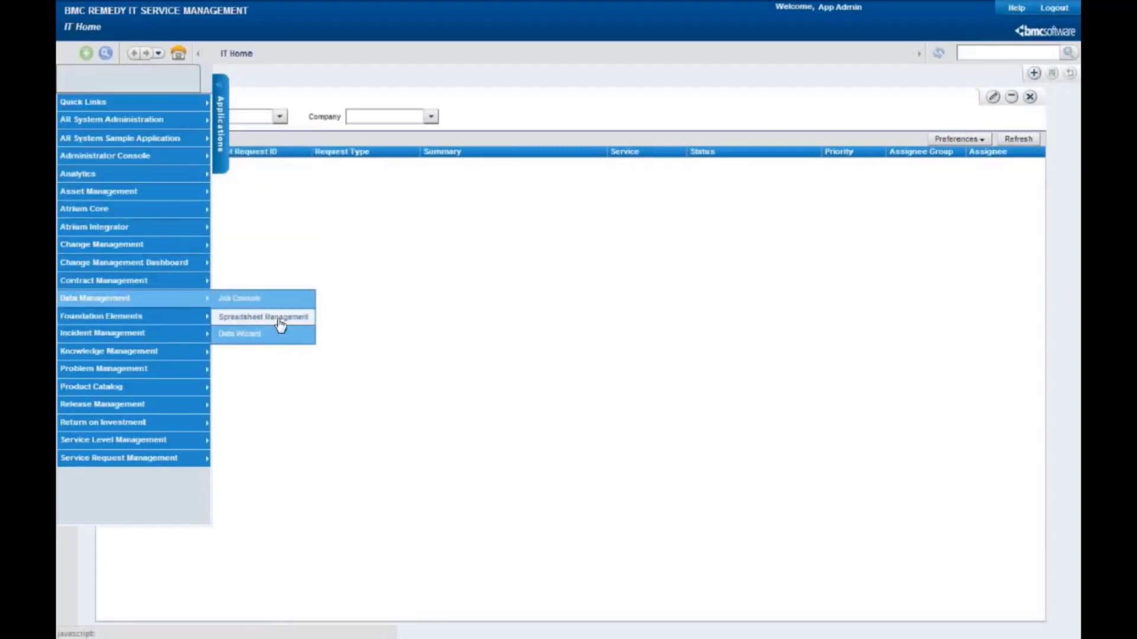
In Spreadsheet Management, list only BMC Template spreadsheets sorted by category
click(264, 317)
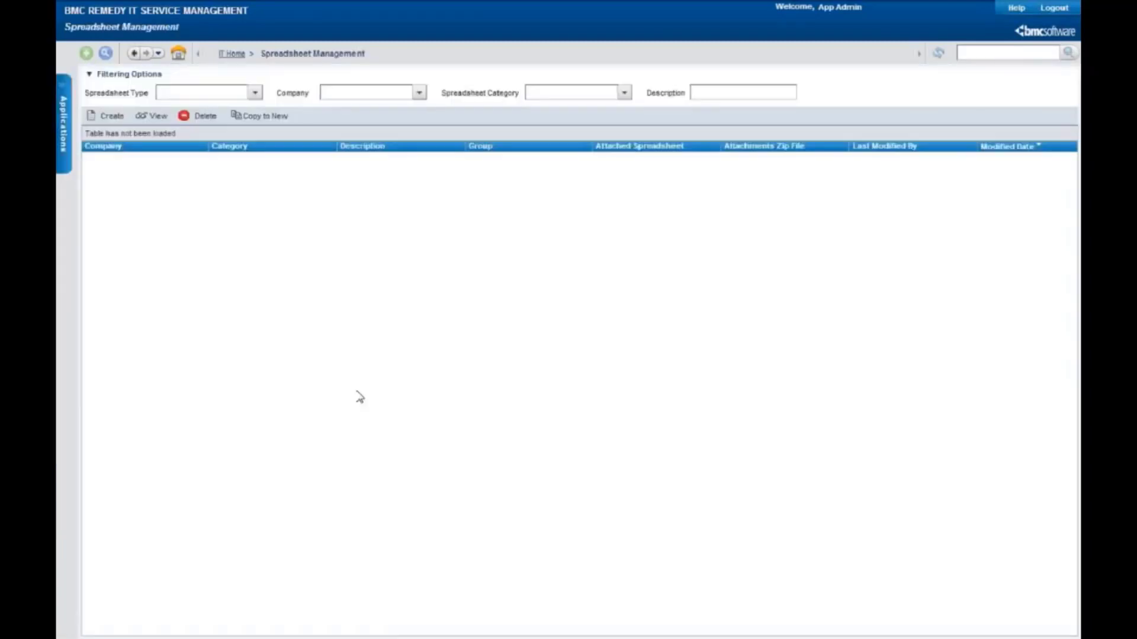
click(255, 93)
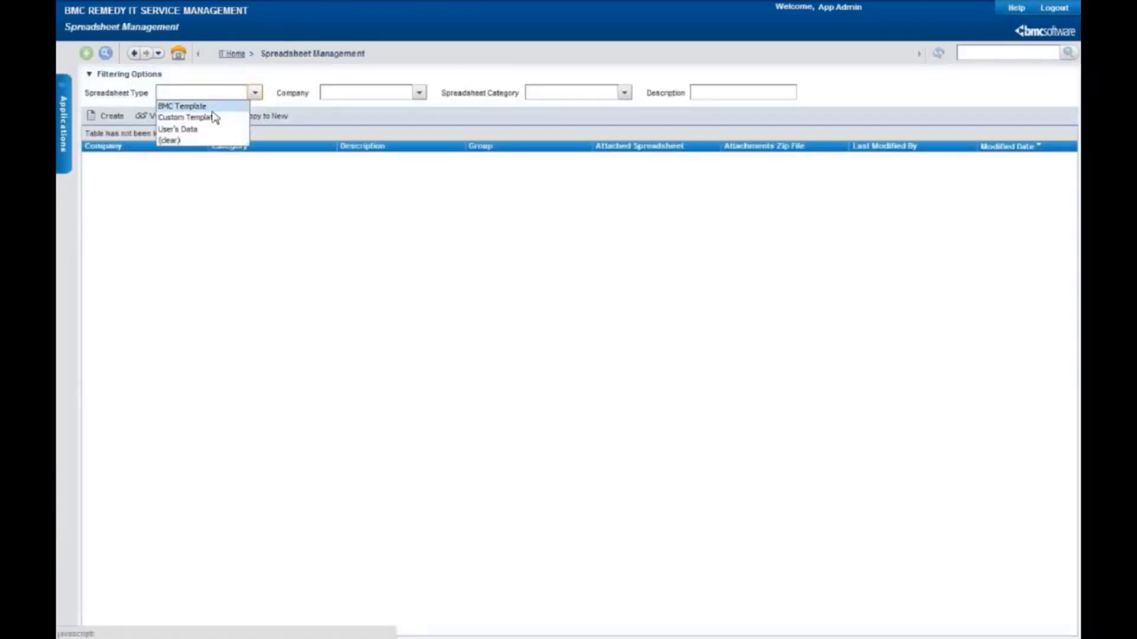
mouse_move(185, 107)
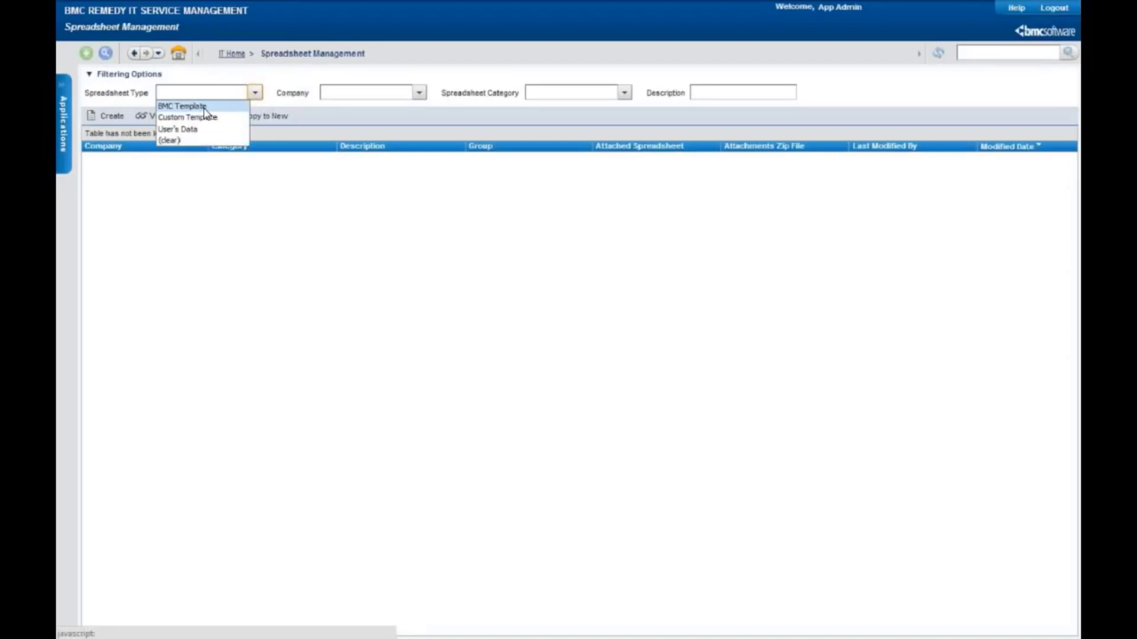
click(182, 104)
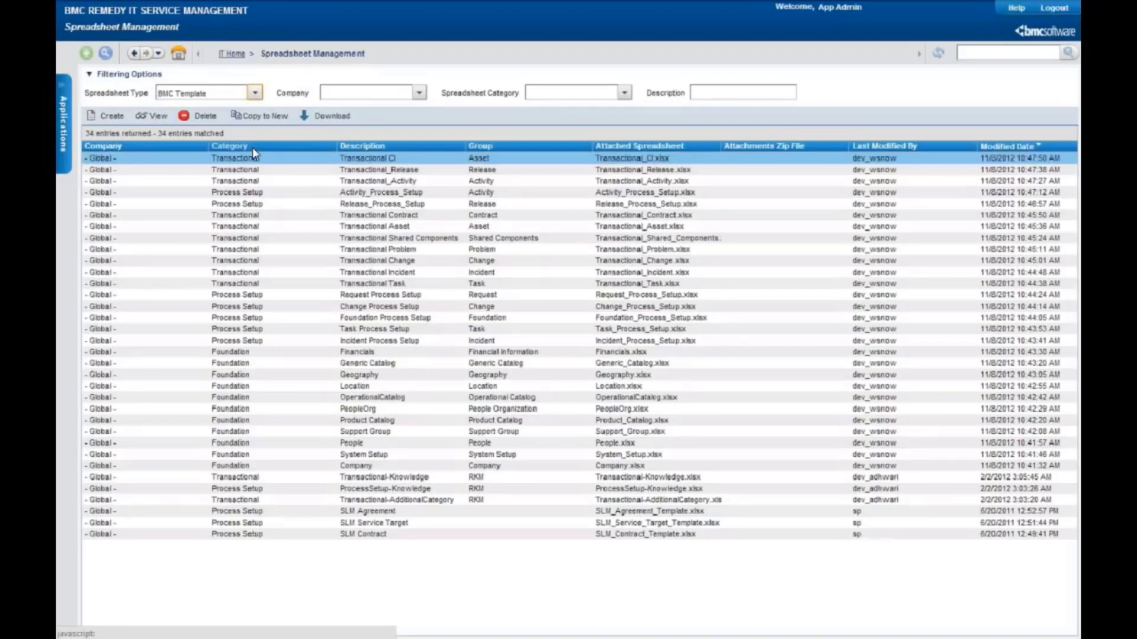
click(231, 146)
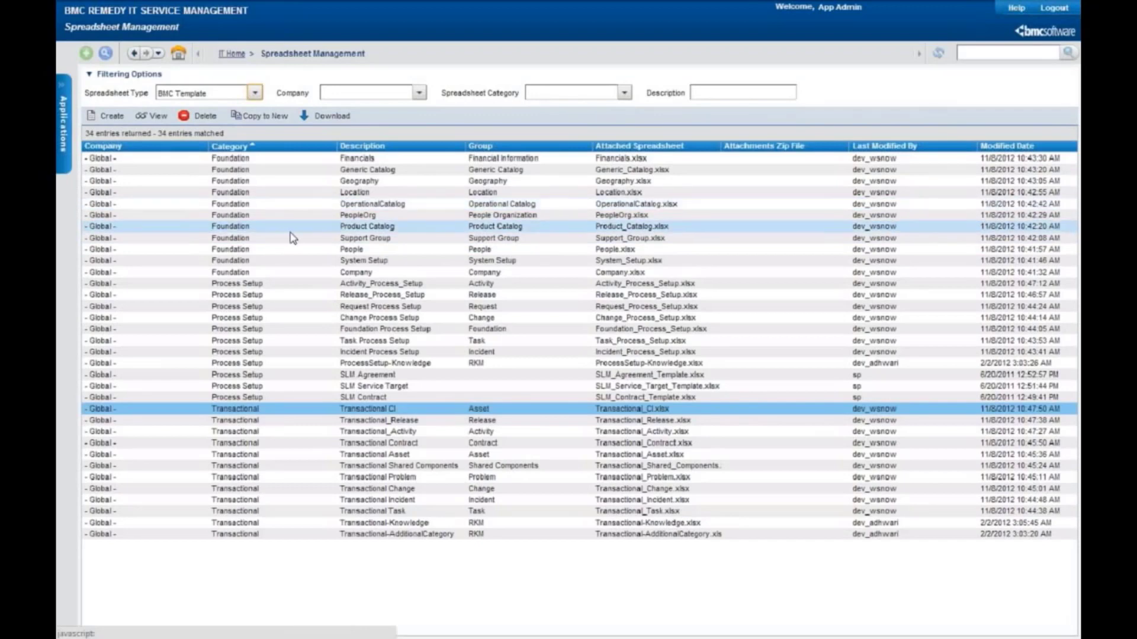
mouse_move(280, 238)
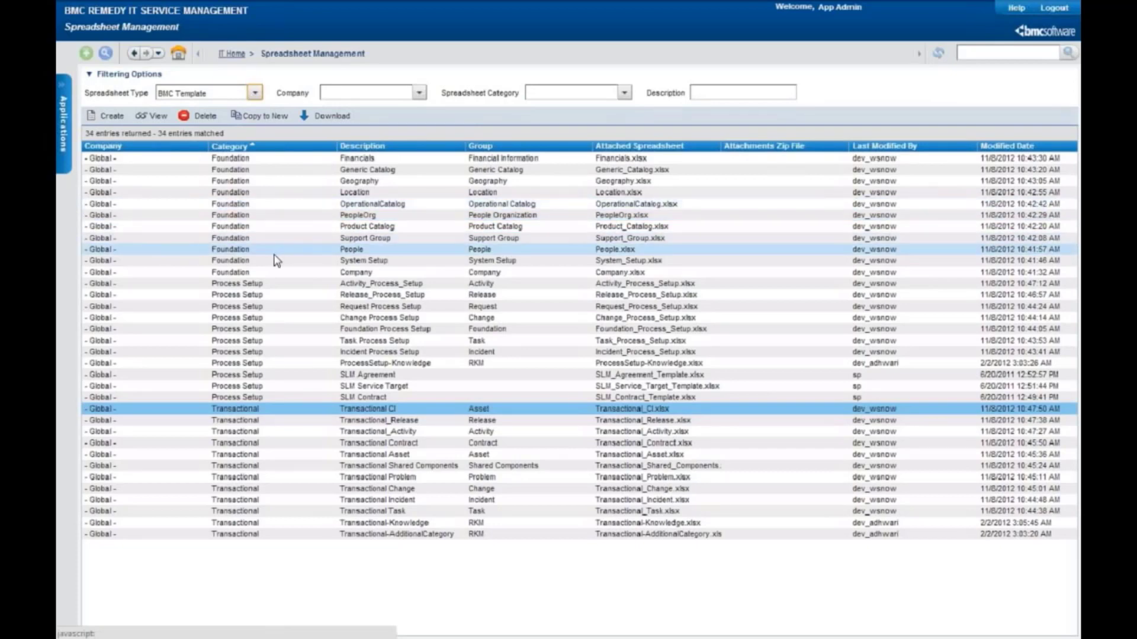
Browse the grouped templates and select the Company template row
click(274, 192)
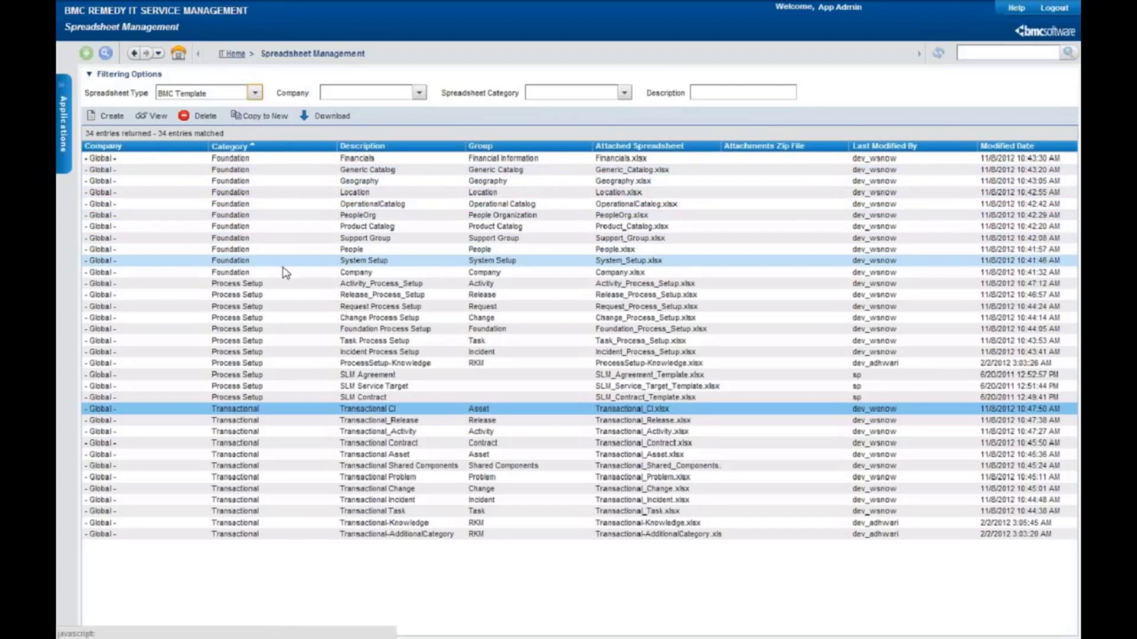
click(355, 272)
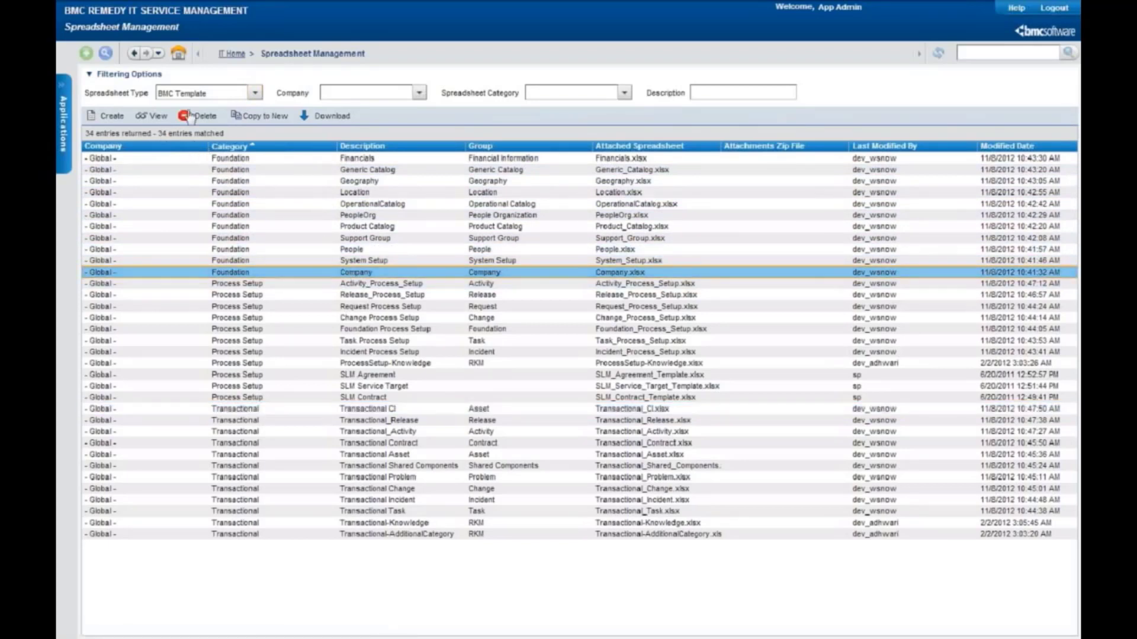
click(254, 93)
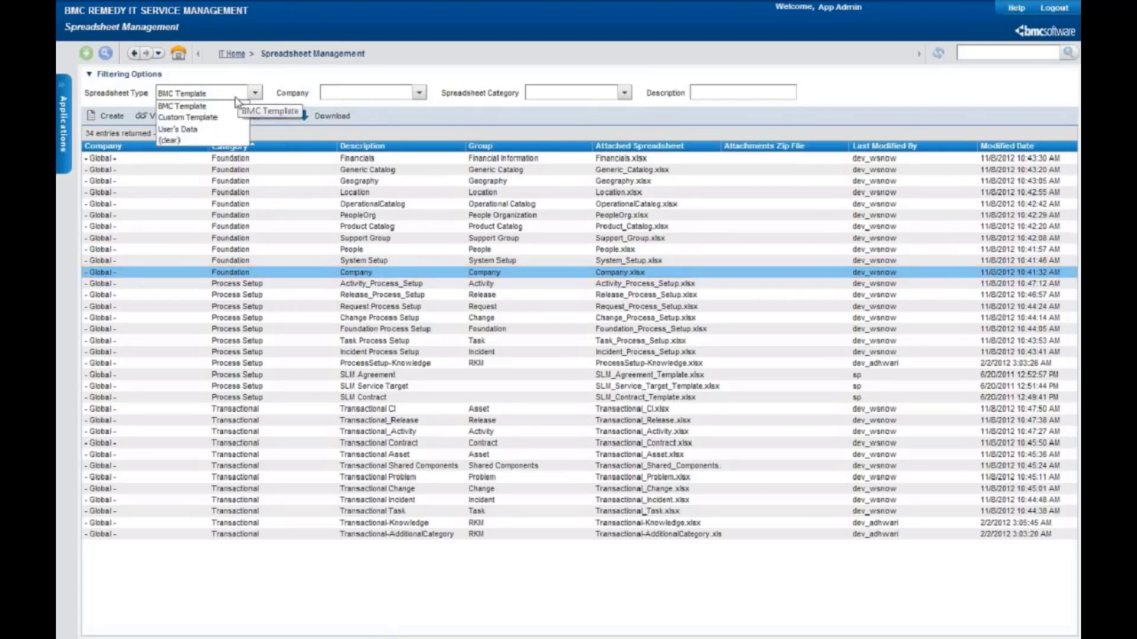
Create a new User's Data spreadsheet entry described as '1 Company Data'
click(177, 130)
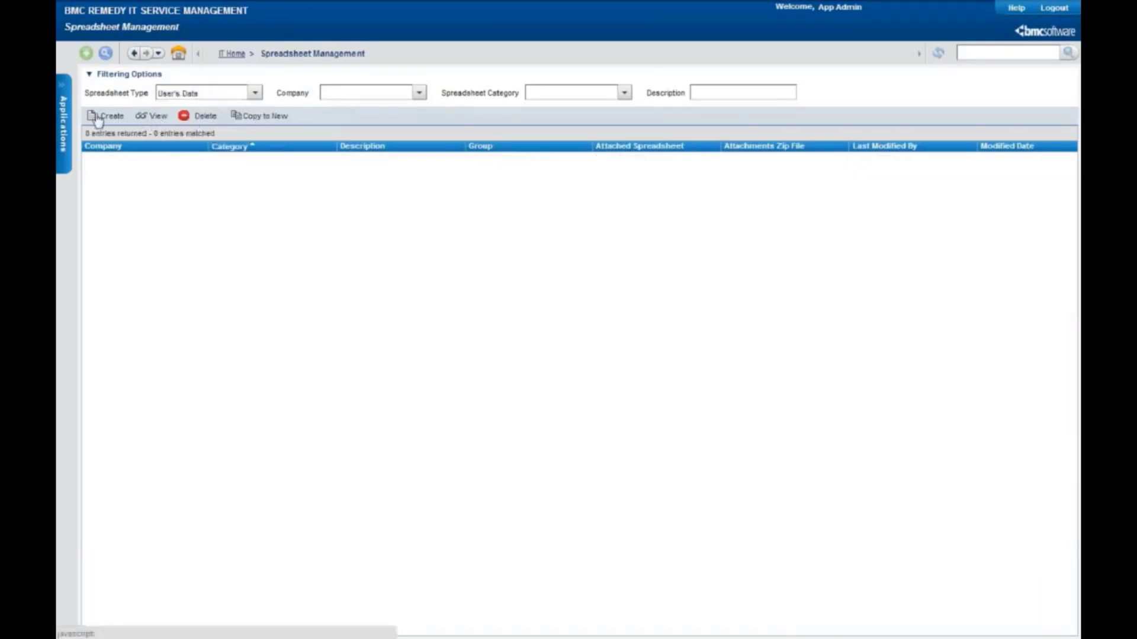
click(111, 116)
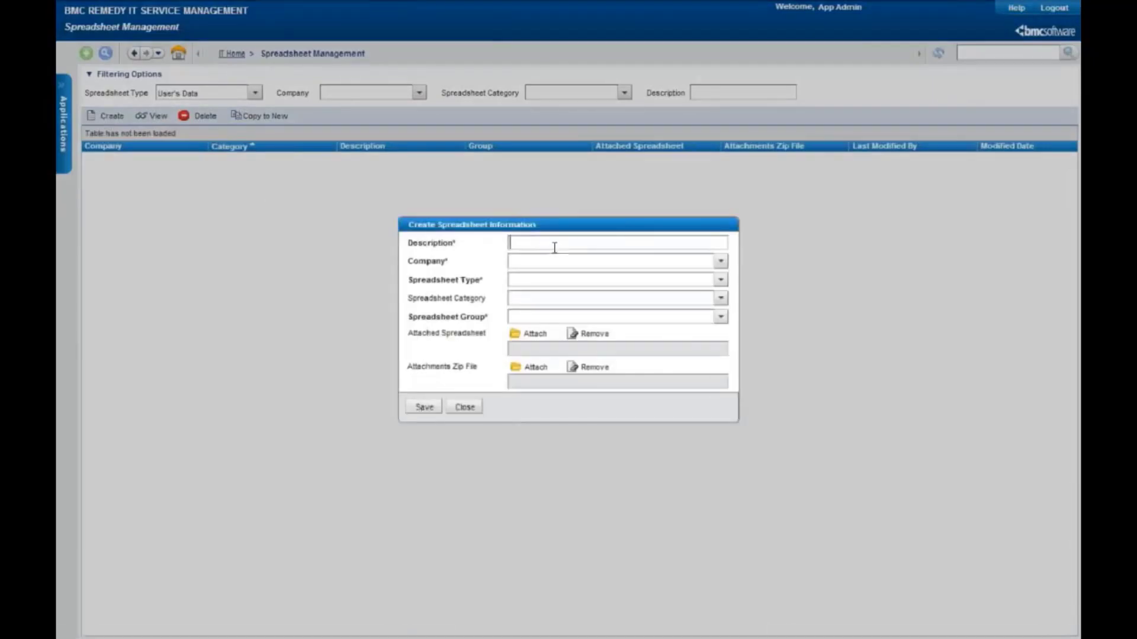
text(1 Company)
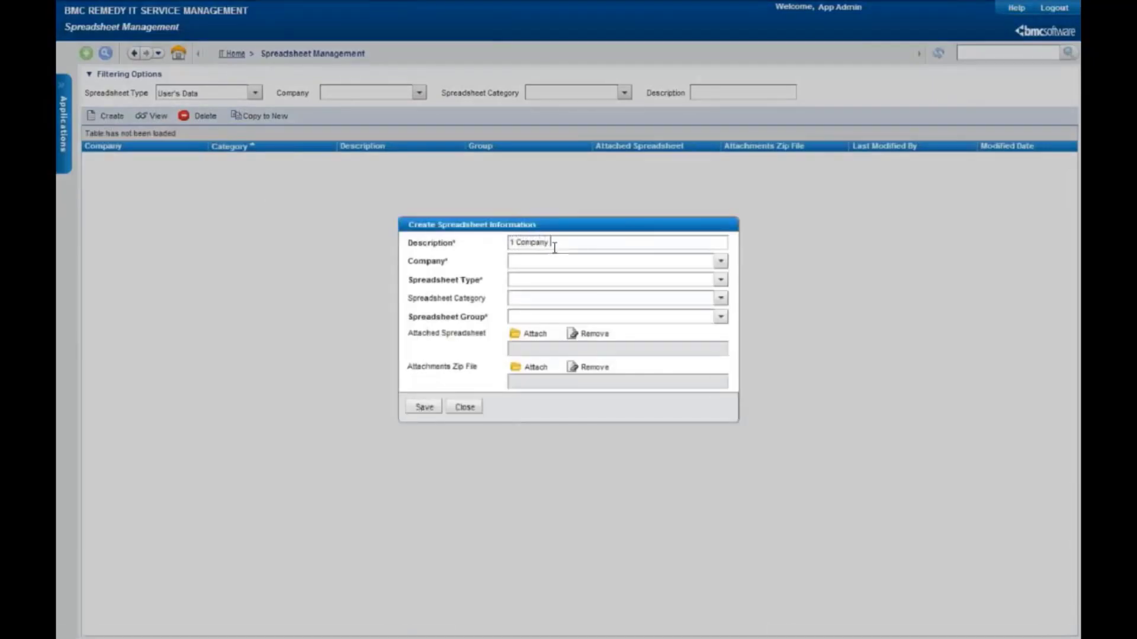
text(Data)
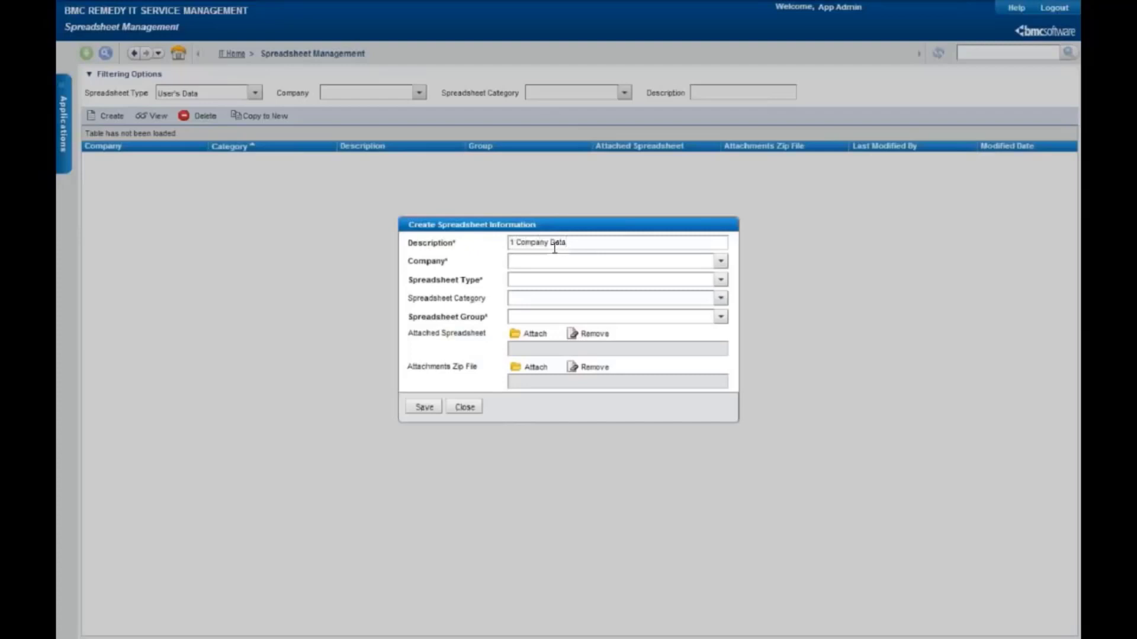
Set company Calbro Services, type User's Data, category Foundation and group Company
click(719, 260)
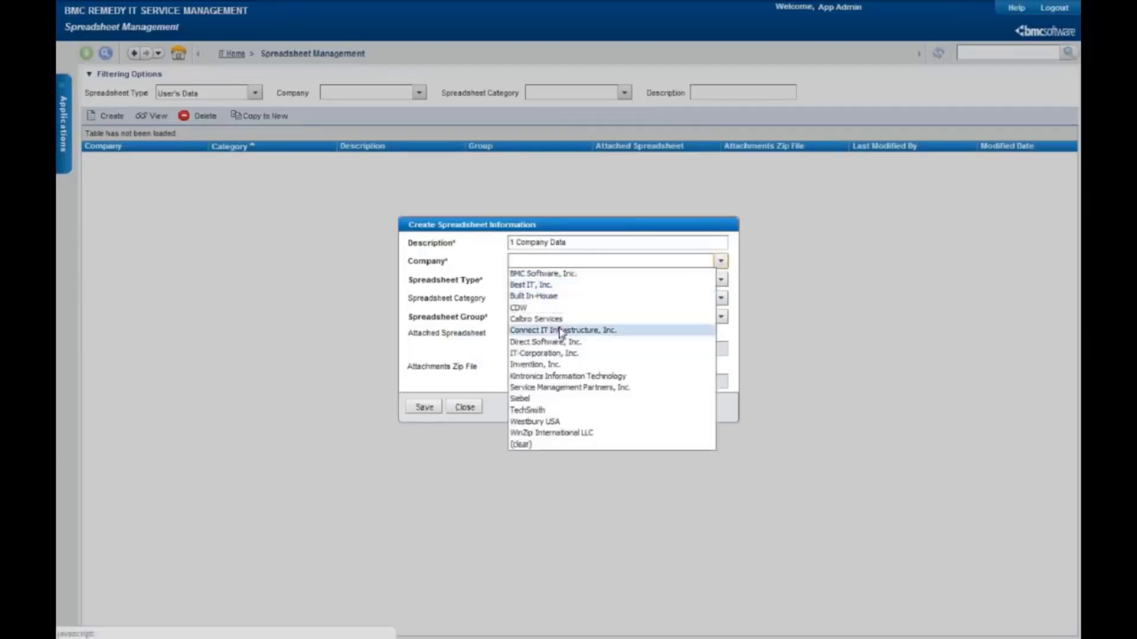
click(535, 319)
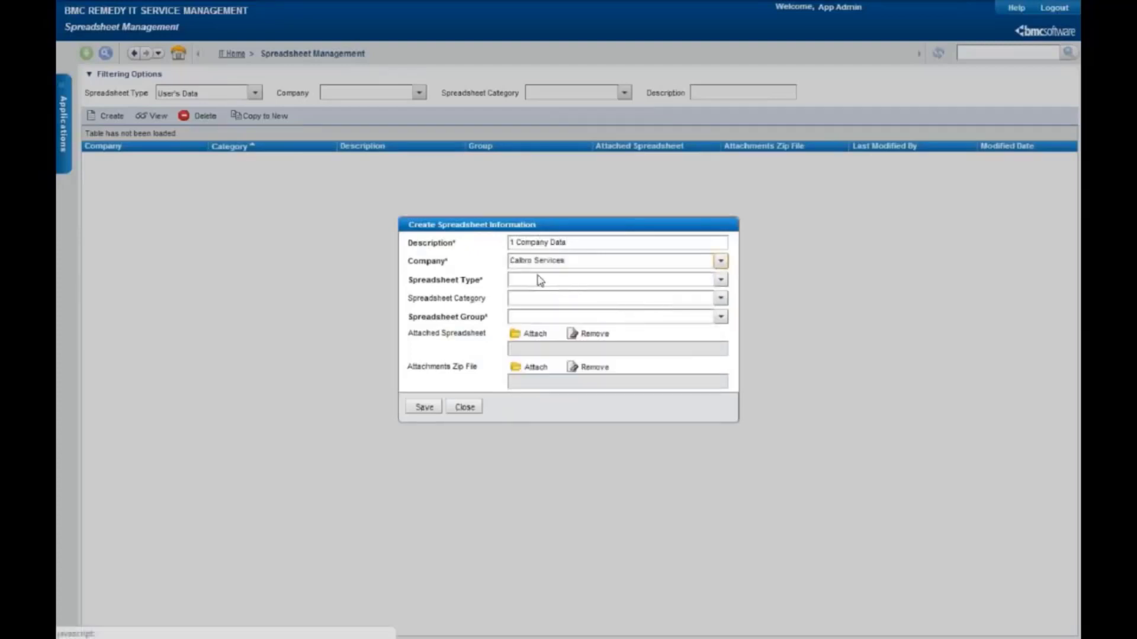
click(719, 279)
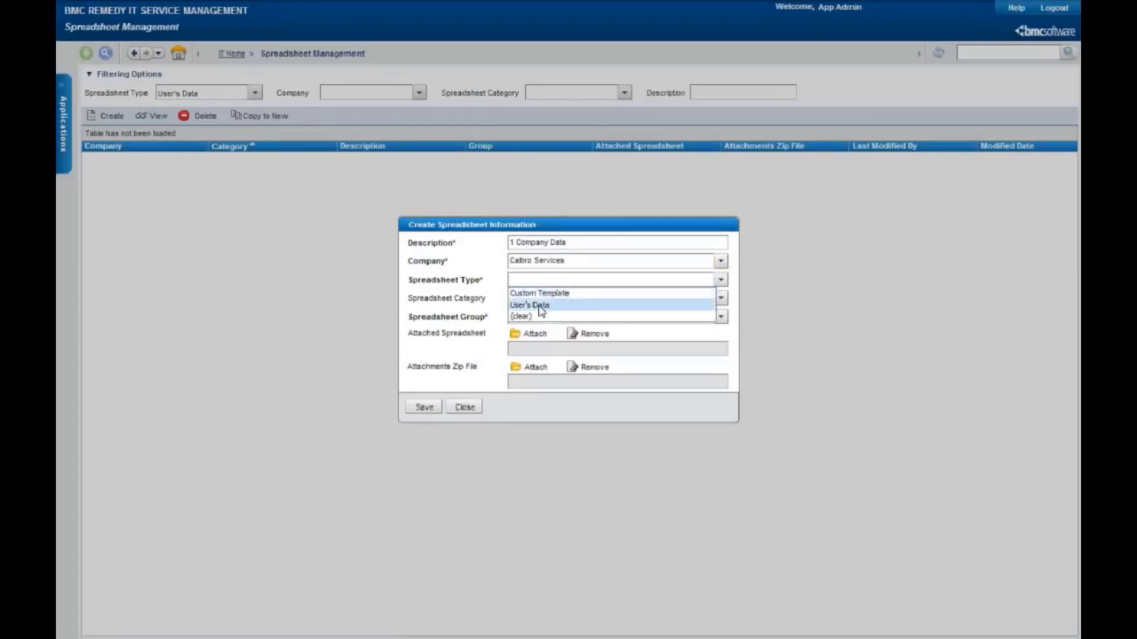
click(530, 305)
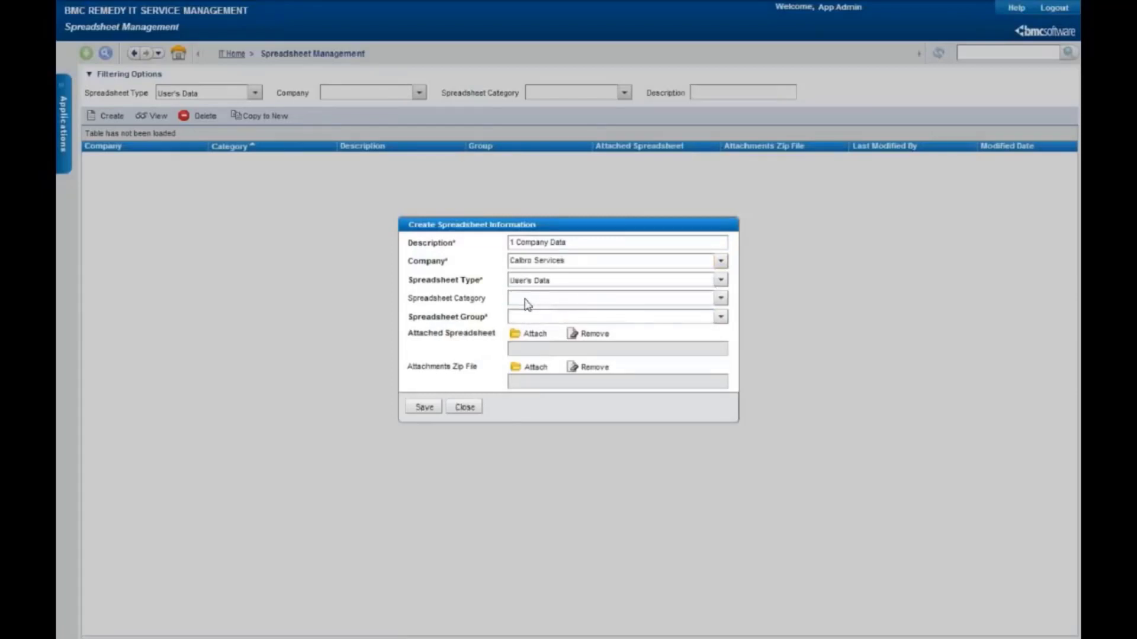
click(719, 299)
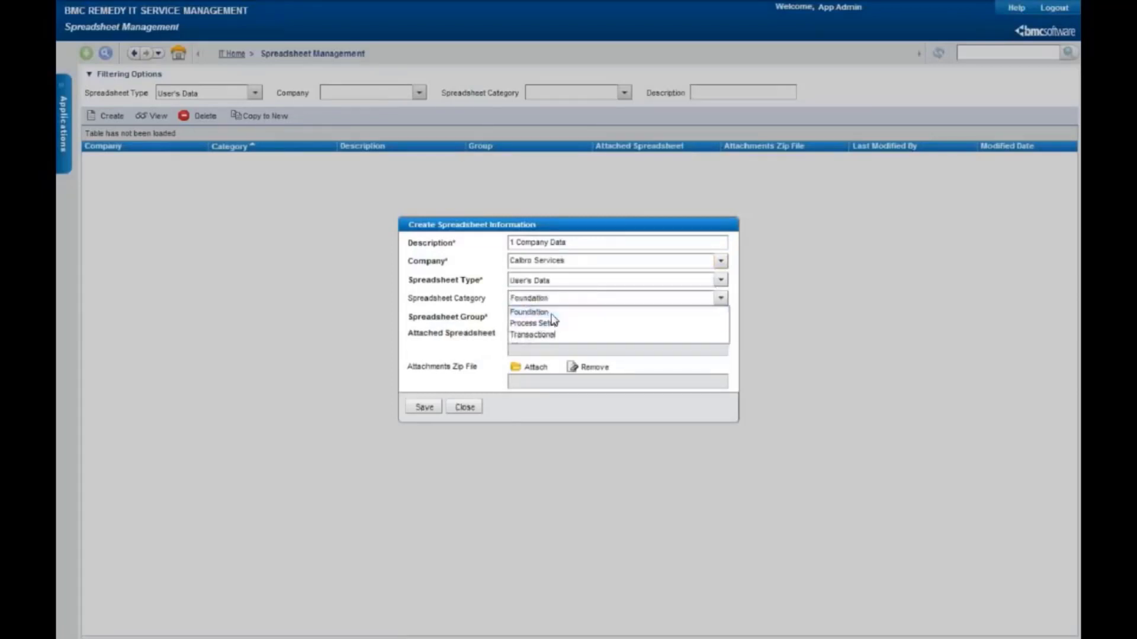
click(719, 317)
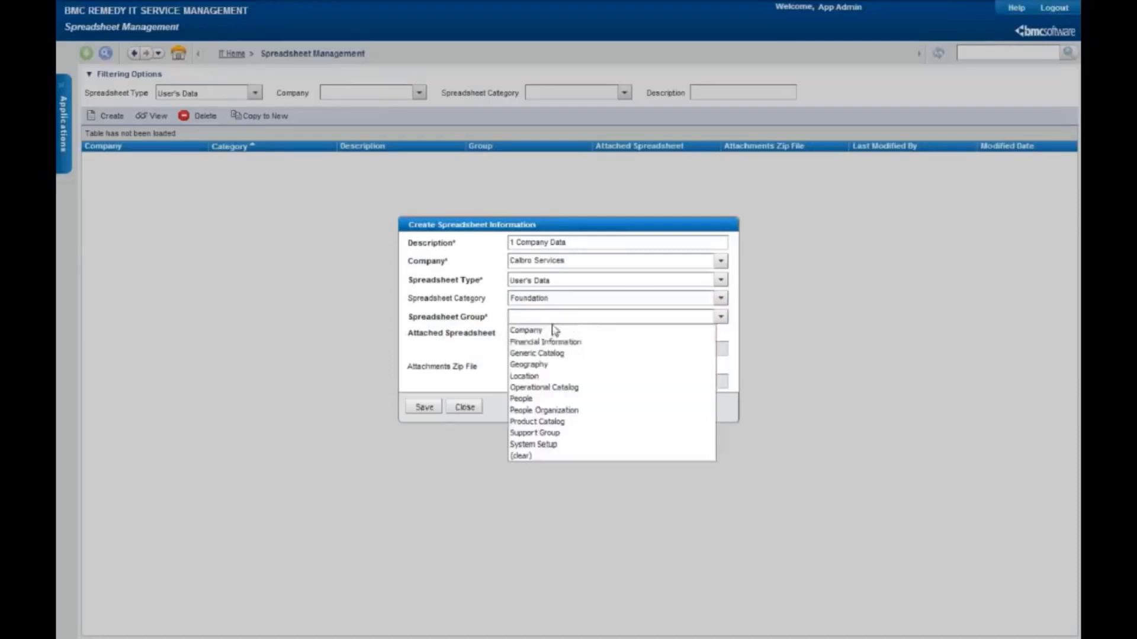
click(526, 331)
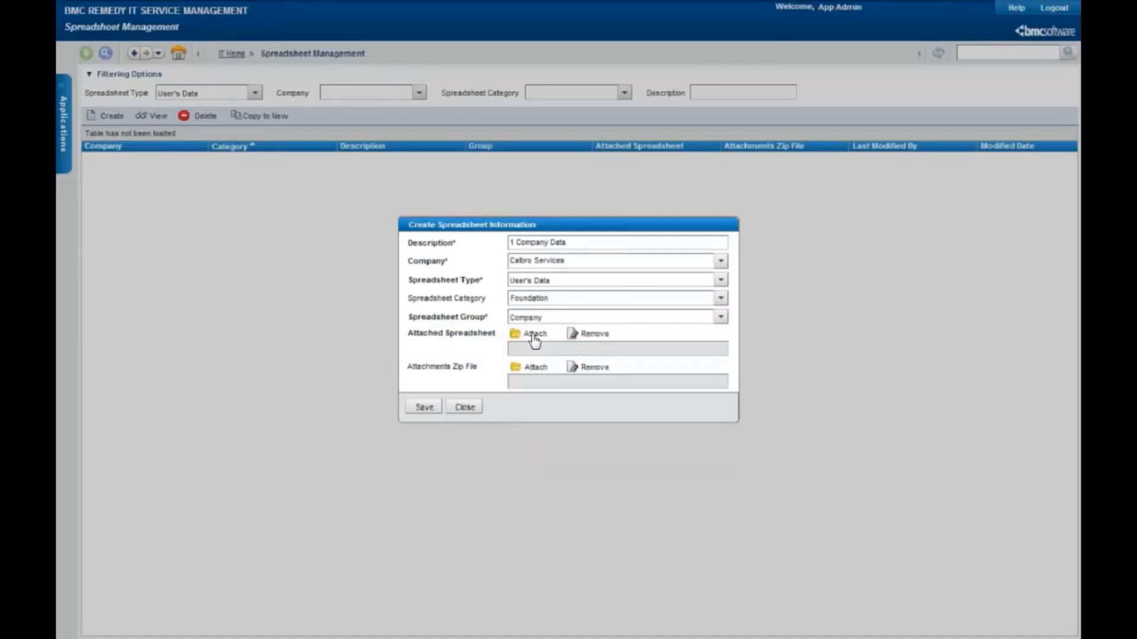
Attach 81_1_Company.xlsx from the Desktop and save the 1 Company Data record
click(534, 334)
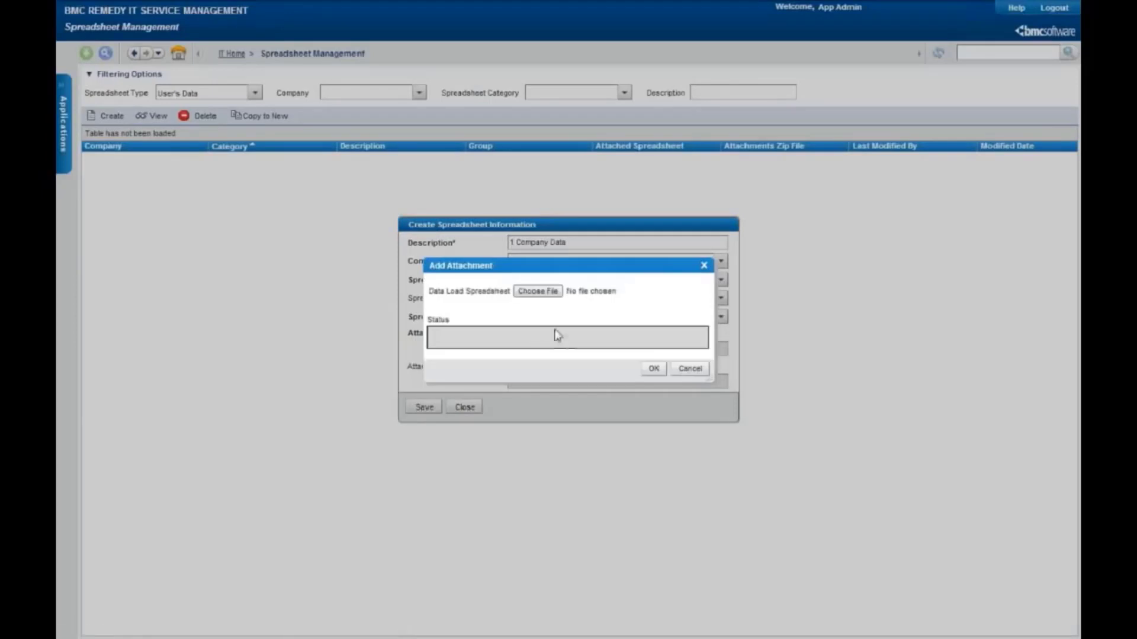
click(536, 292)
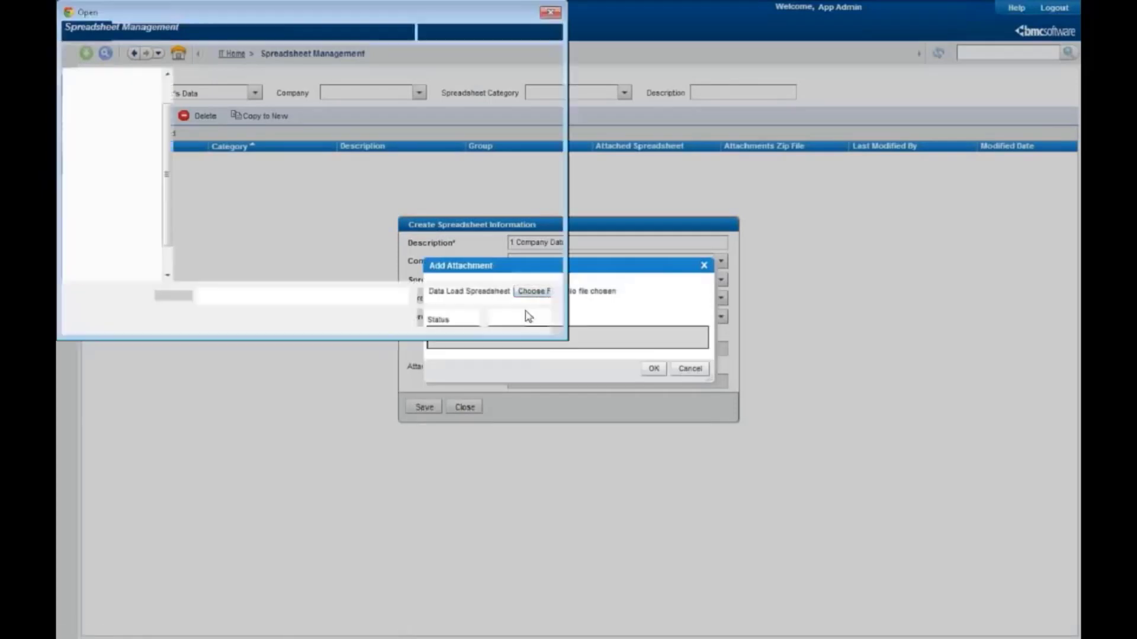
click(532, 291)
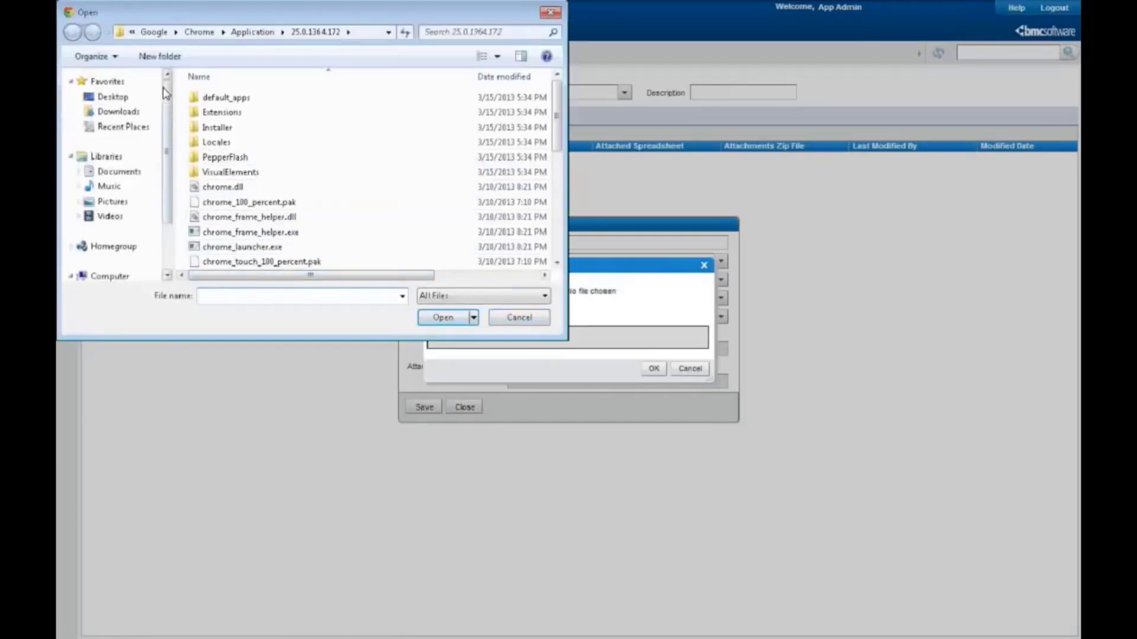
click(112, 96)
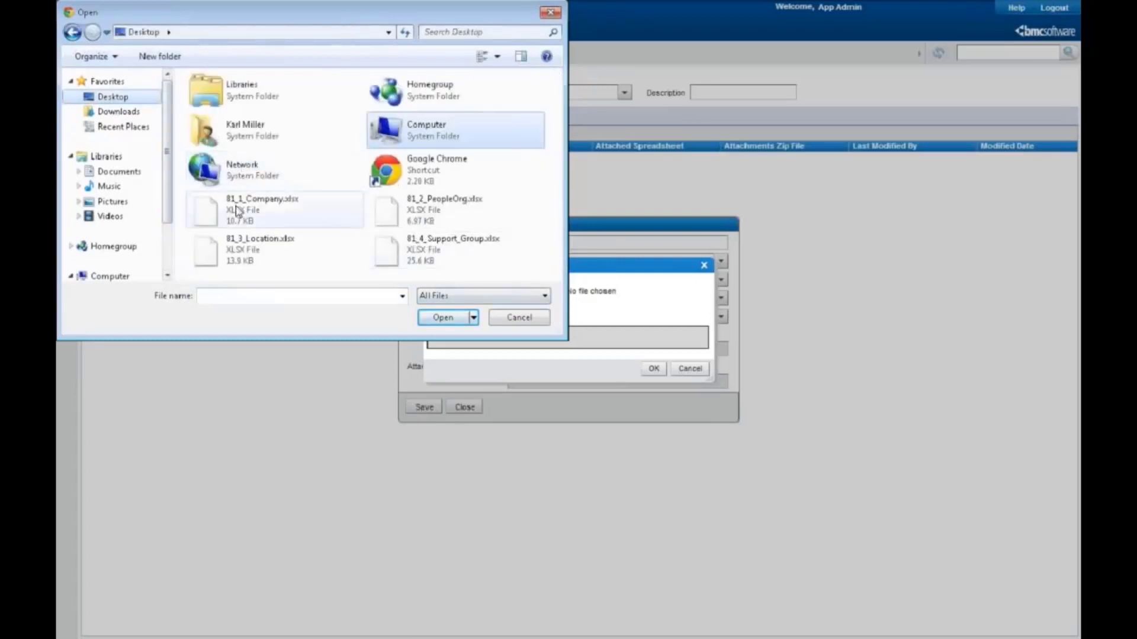
click(262, 209)
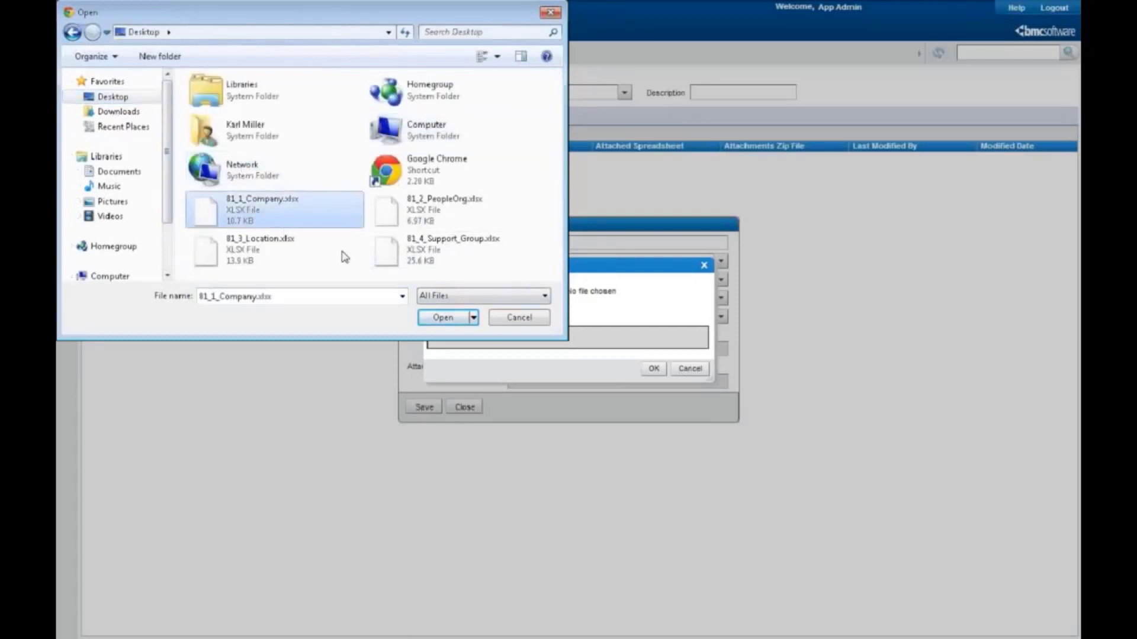
click(442, 318)
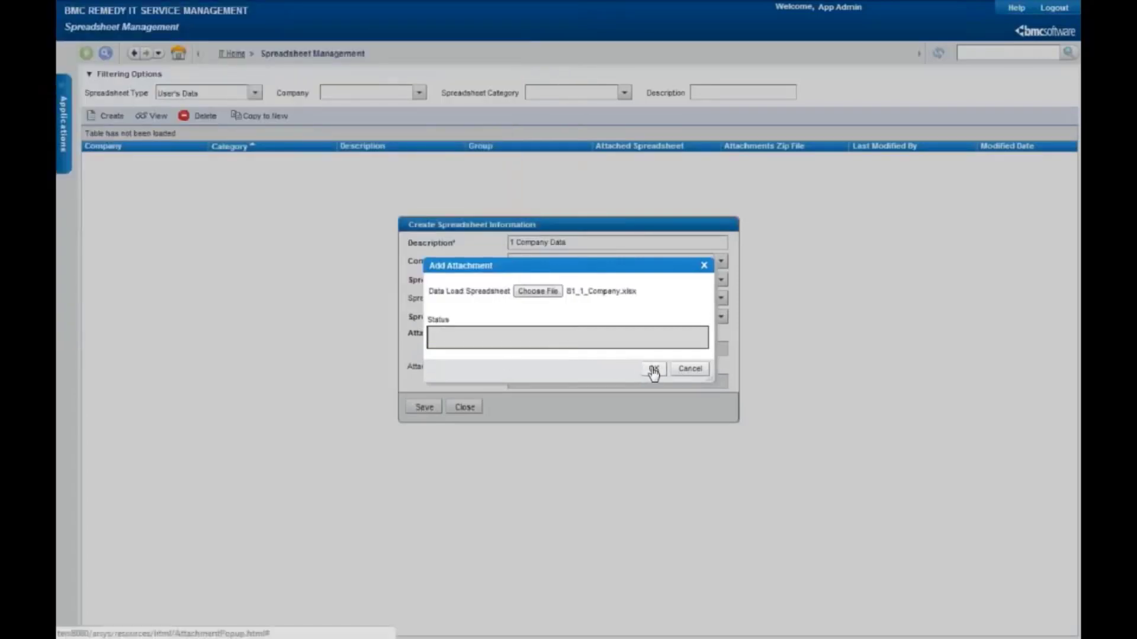
click(652, 370)
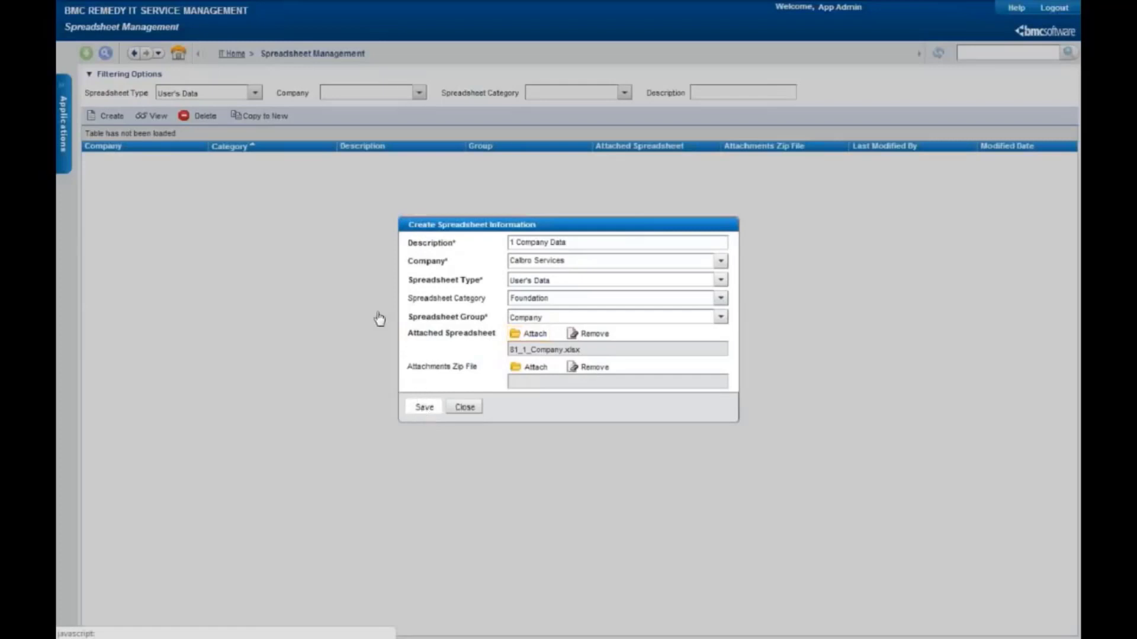
click(424, 406)
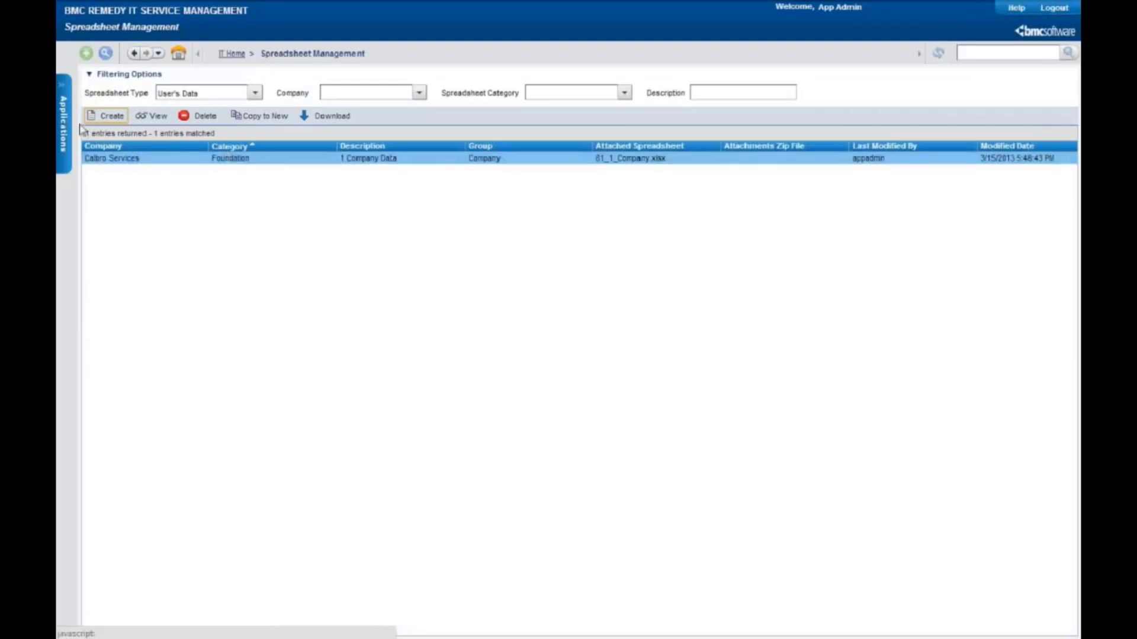
Leave to the Application Administration Console for Calbro Services, then return to IT Home
click(58, 116)
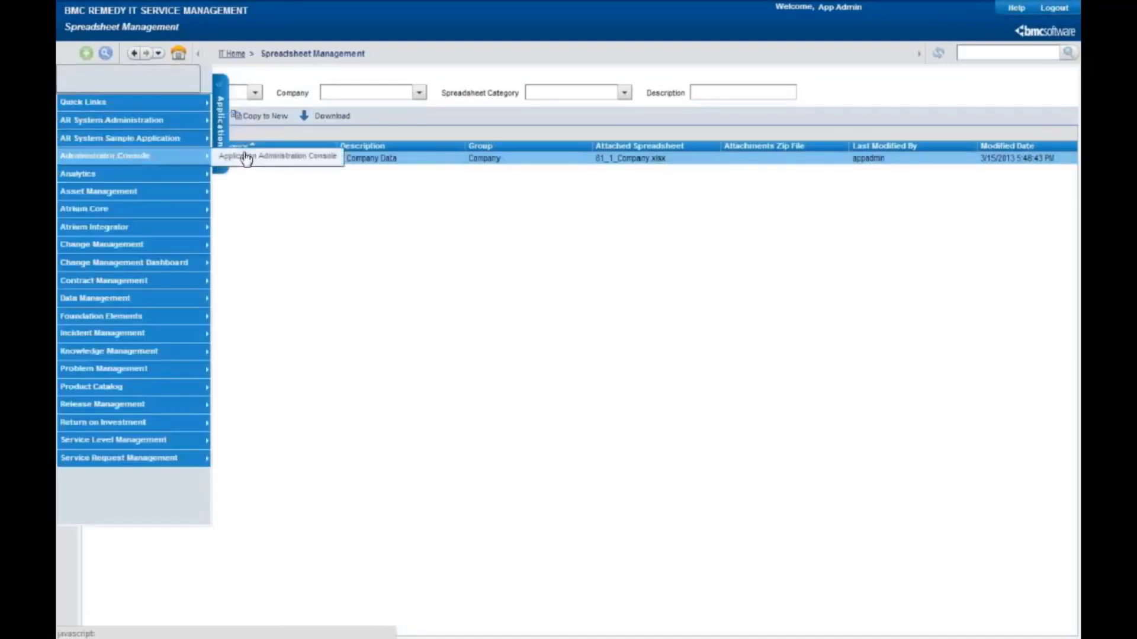
click(276, 157)
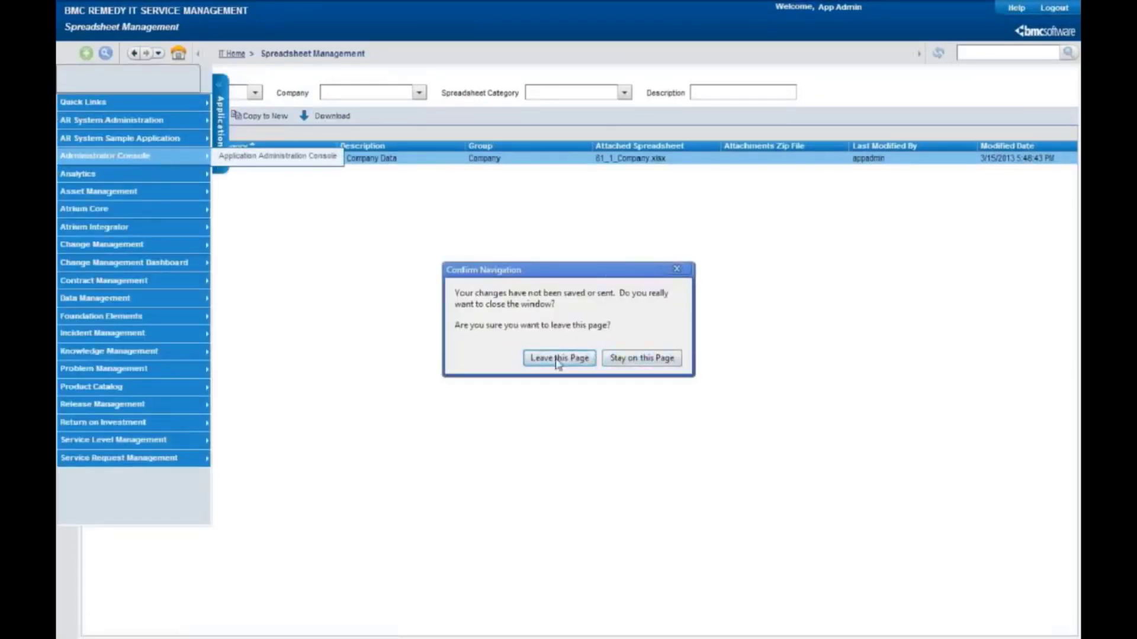
click(558, 358)
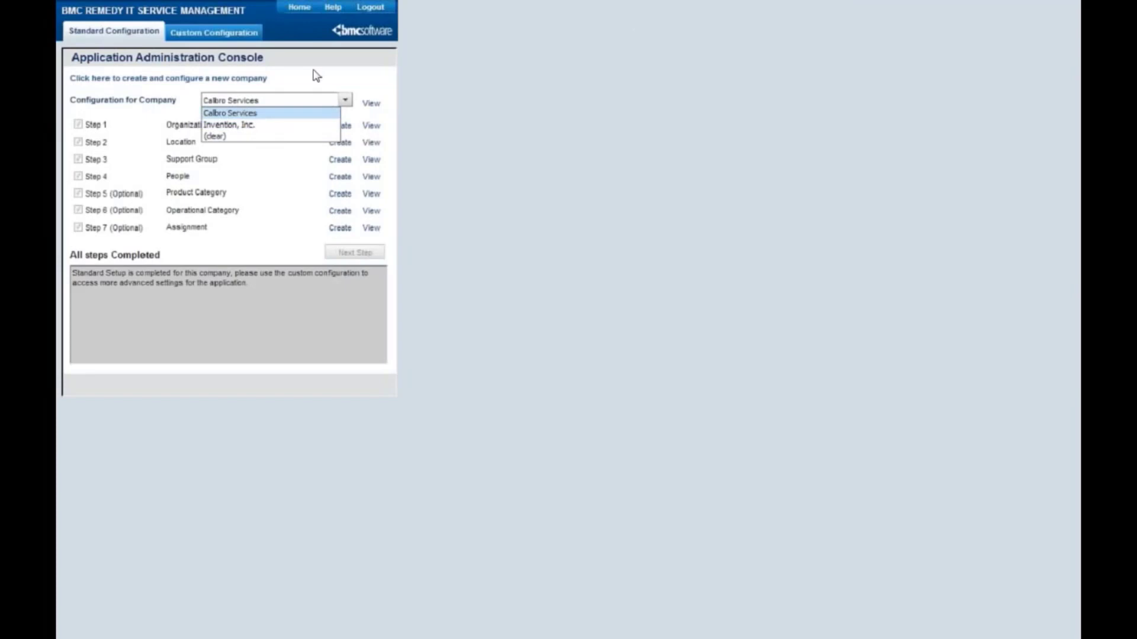
click(230, 112)
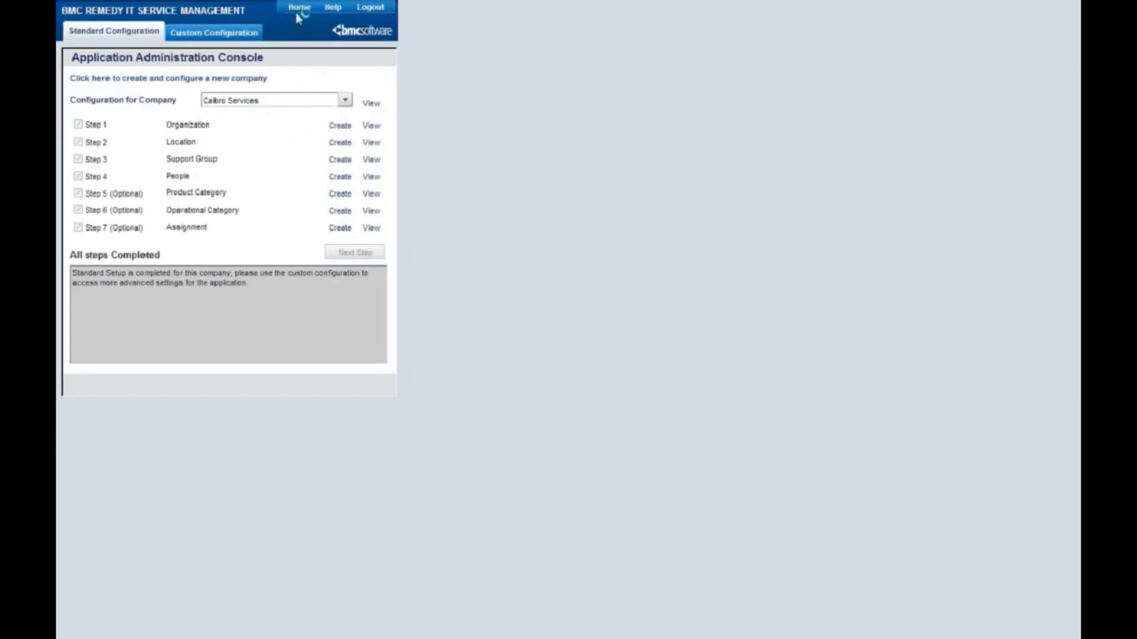
click(299, 7)
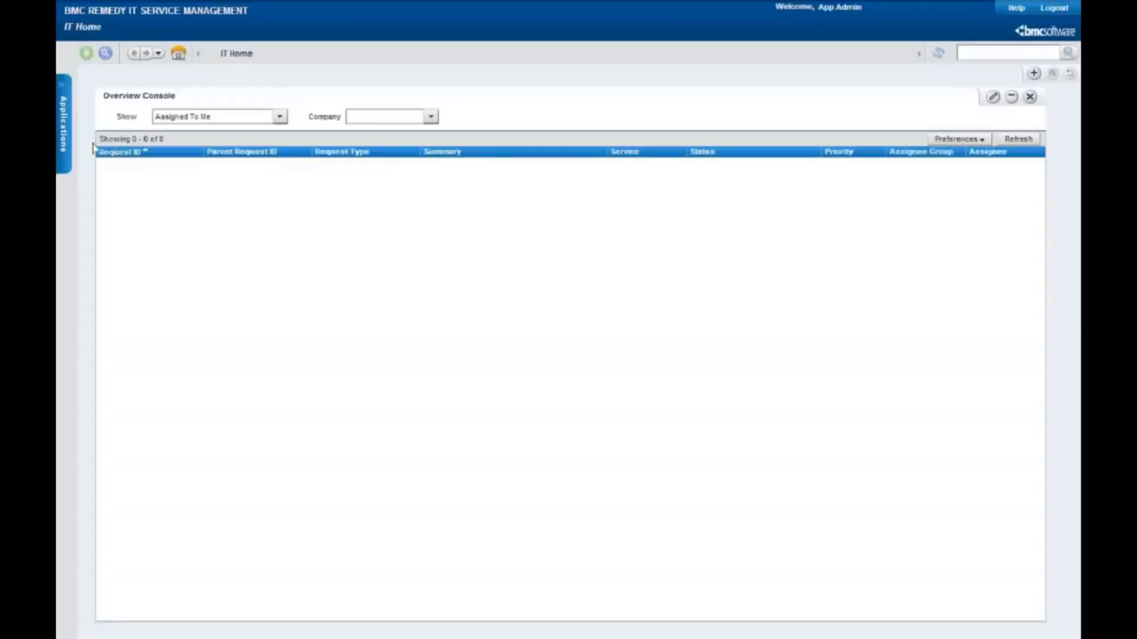
Open the Data Management Job Console and expand its Job Functions list
click(63, 127)
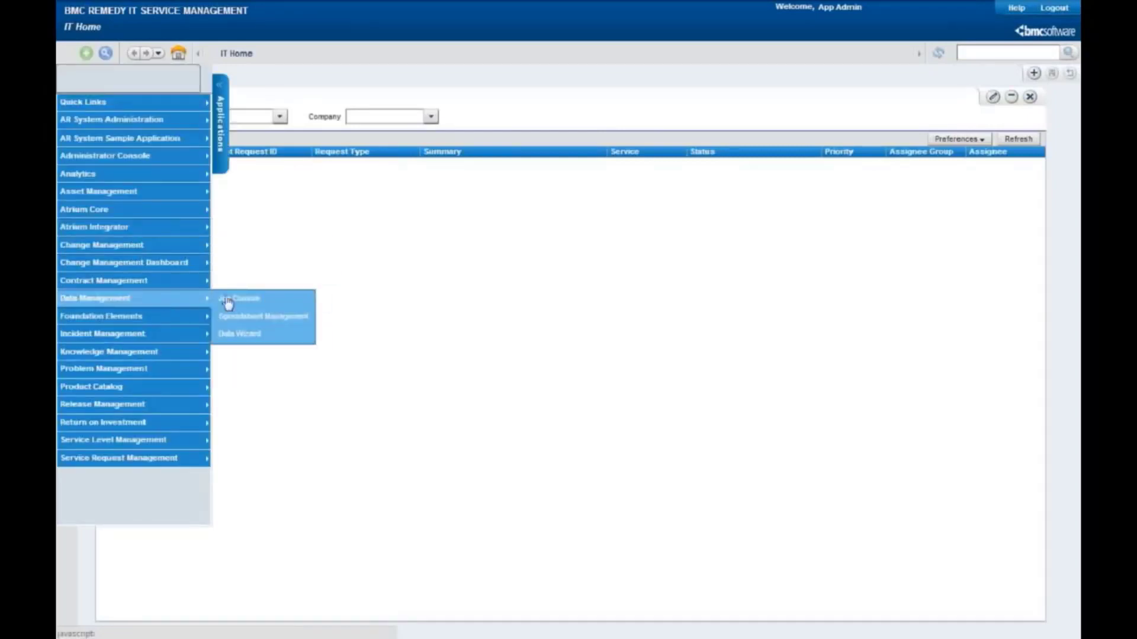
click(238, 298)
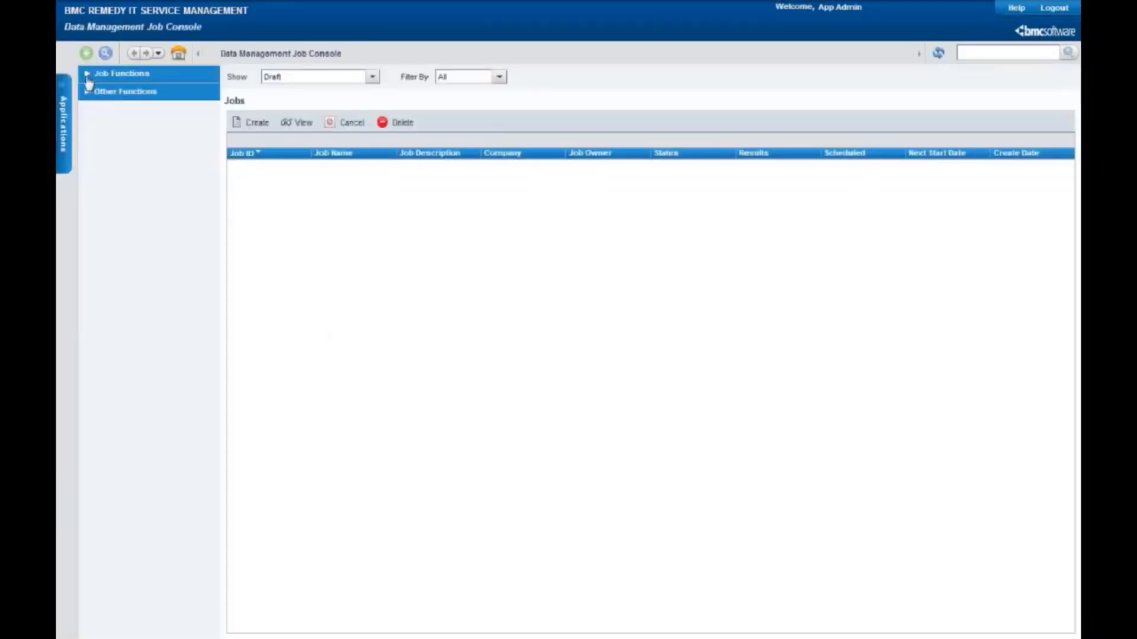
click(120, 72)
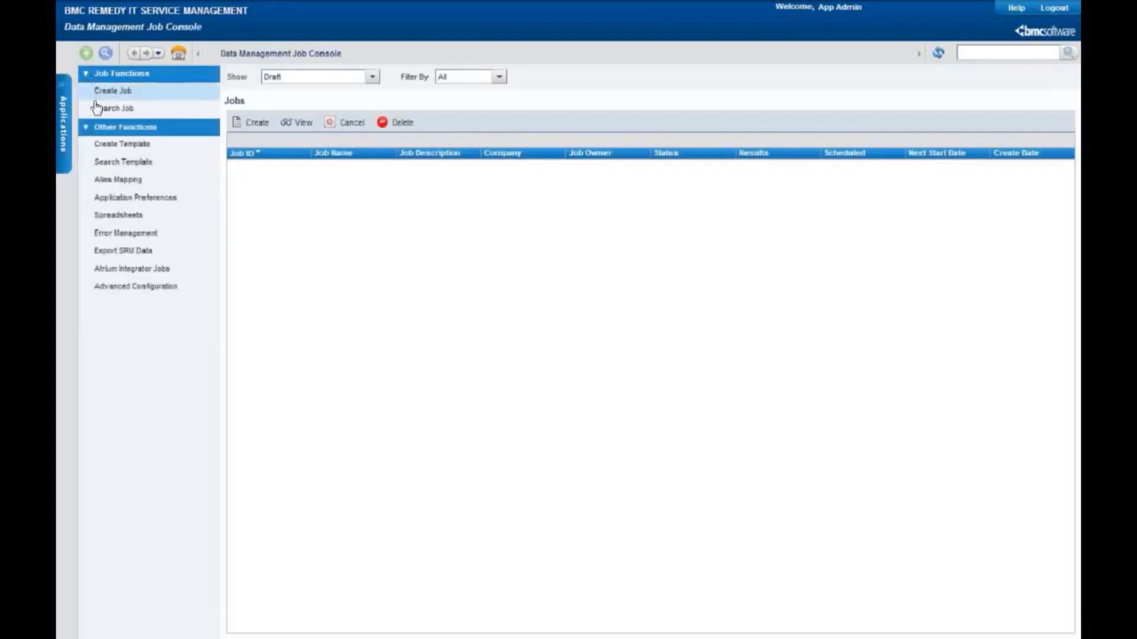
mouse_move(114, 108)
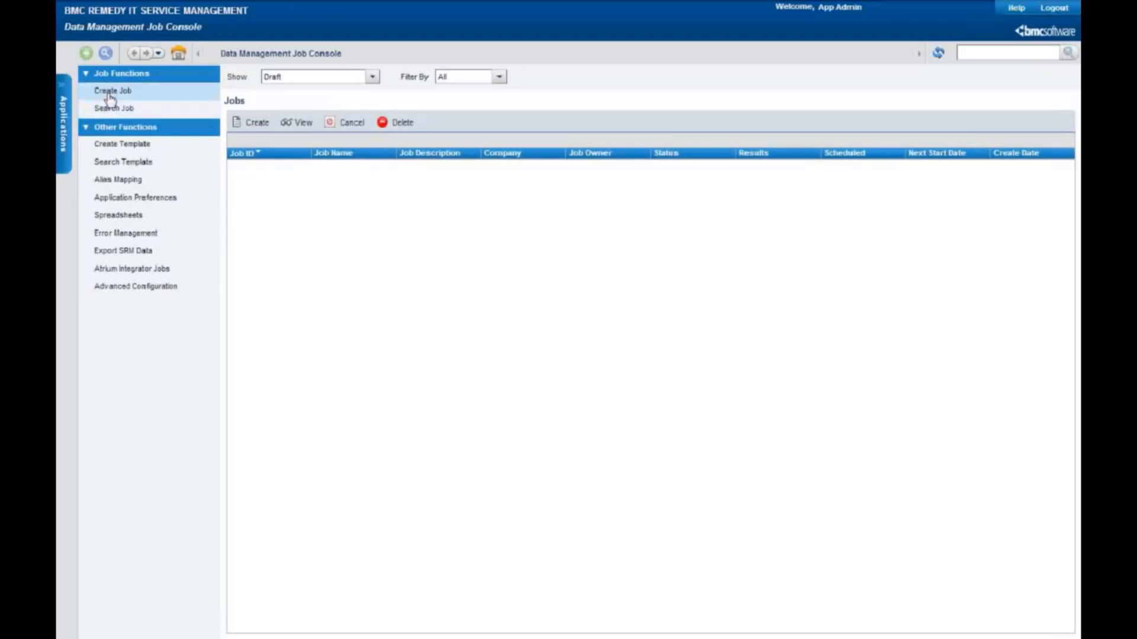
Create and save a new job '1 Create Centari' for Calbro Services
click(112, 91)
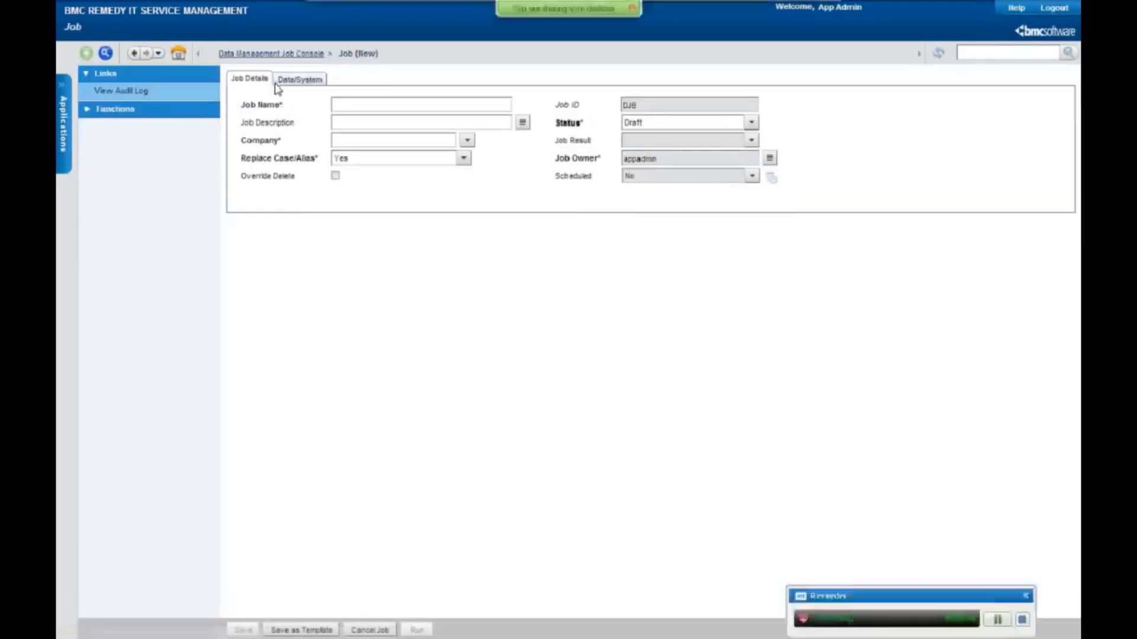
text(te Centari)
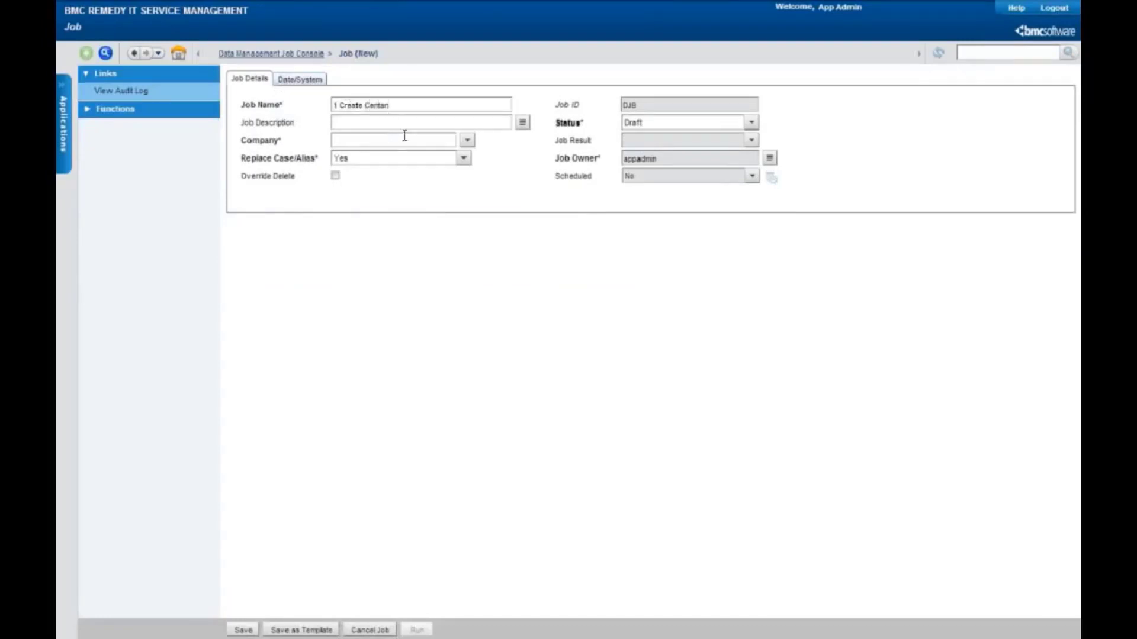
click(467, 139)
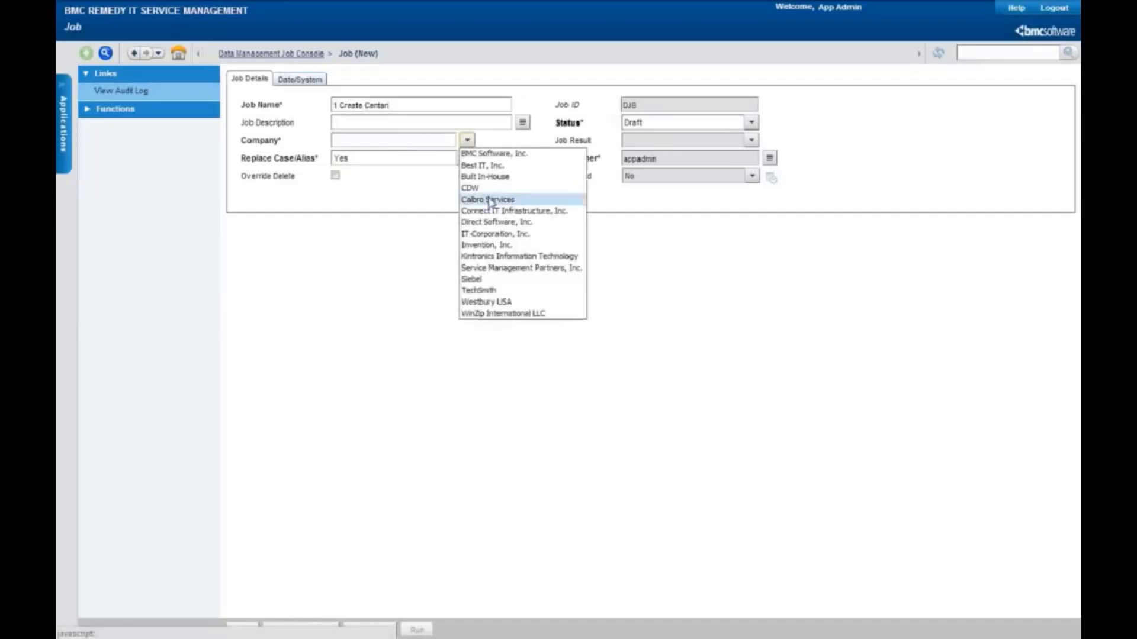
click(486, 199)
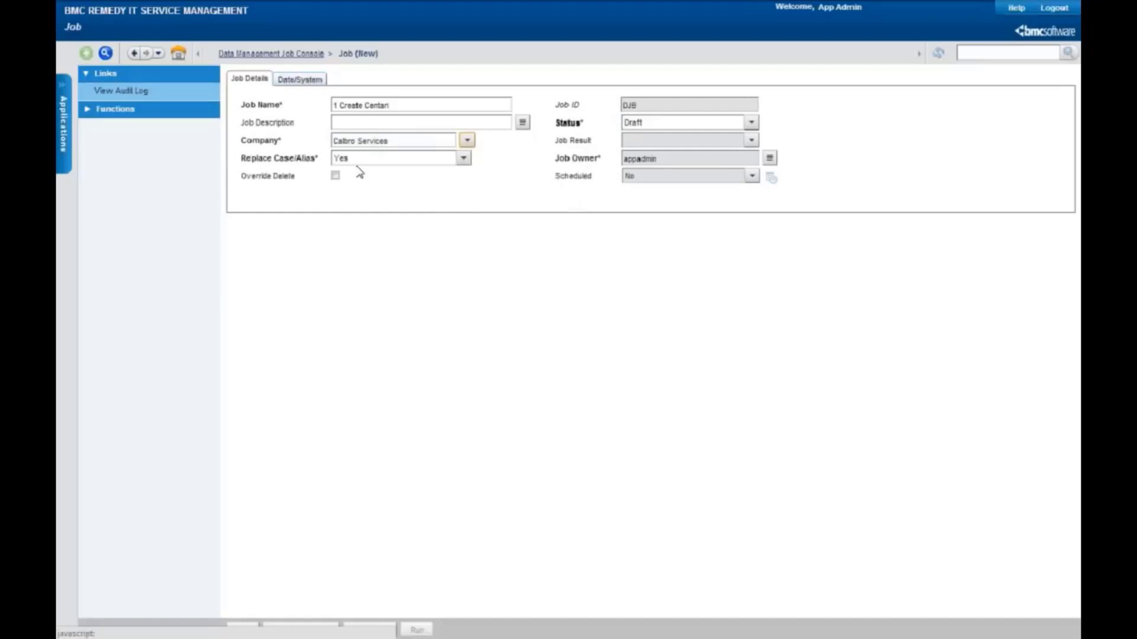
mouse_move(355, 174)
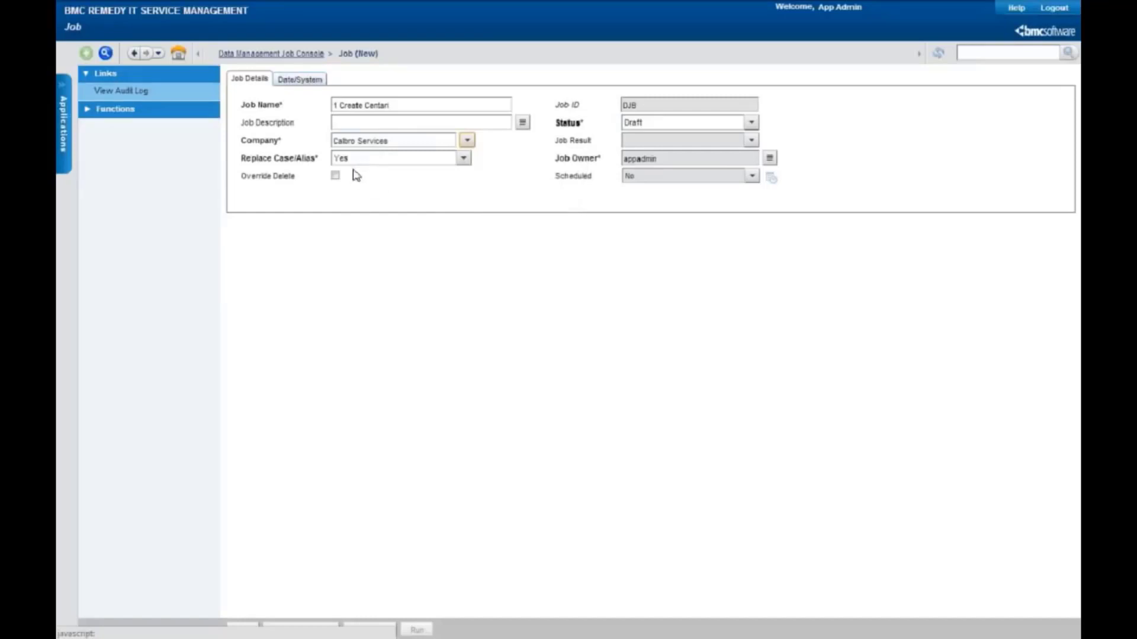
mouse_move(335, 197)
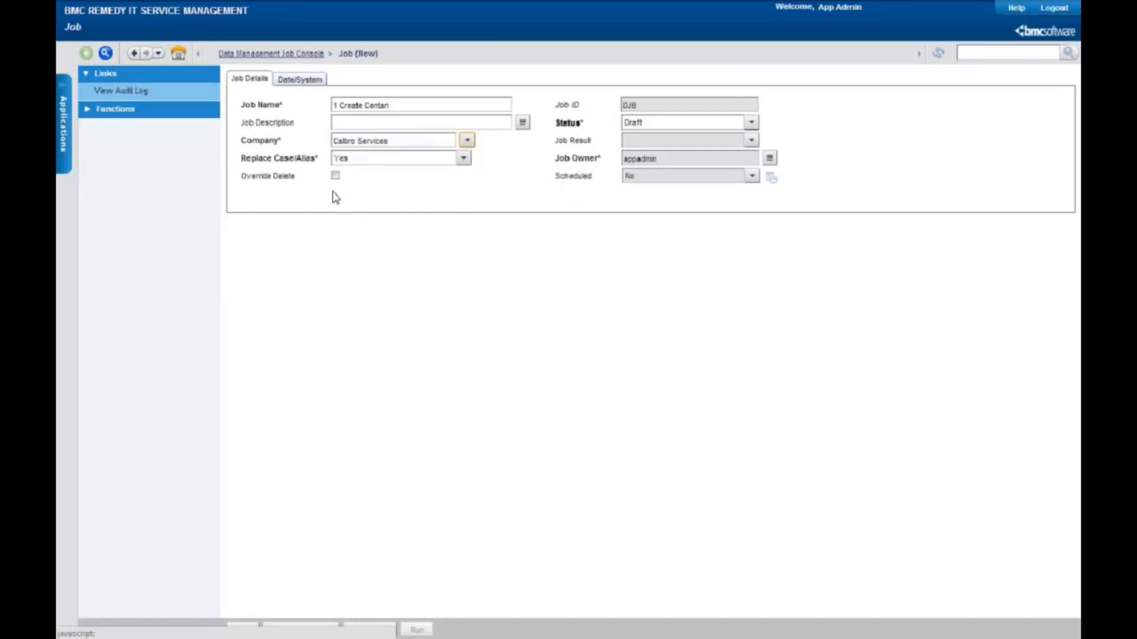
mouse_move(283, 615)
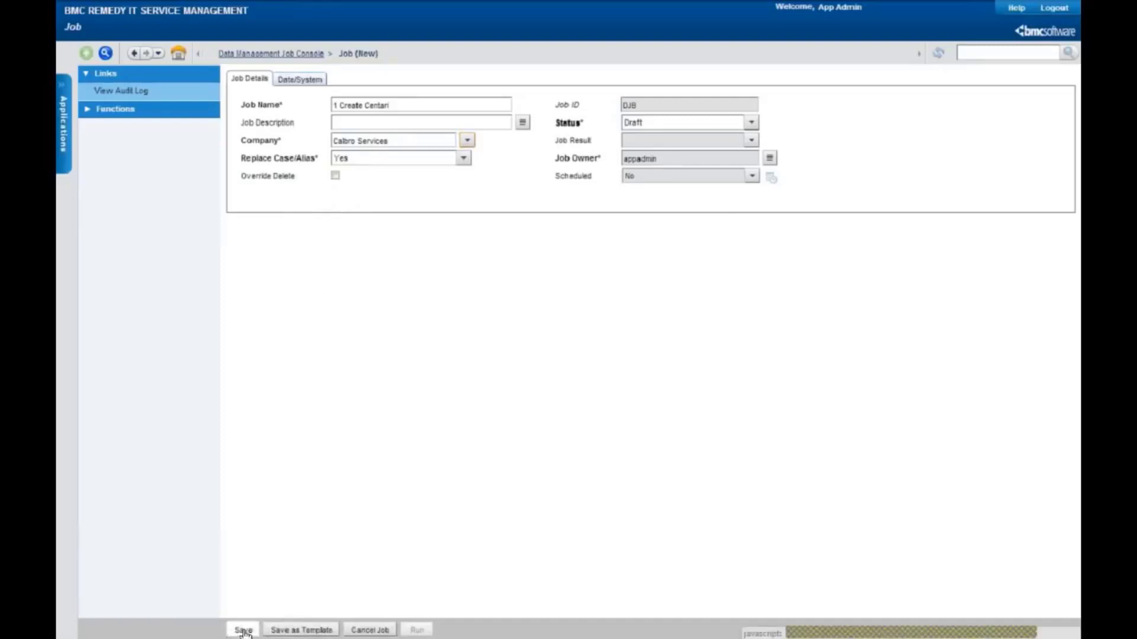
click(243, 629)
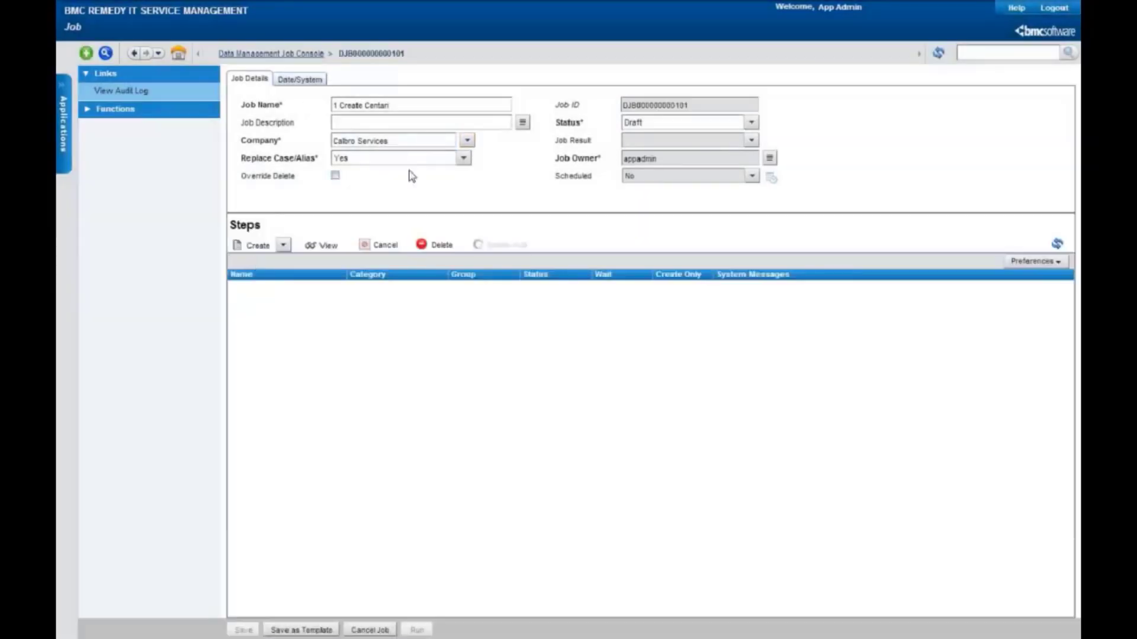
Add steps from the Company template and expand the Load, Validate and Promote groups
click(283, 244)
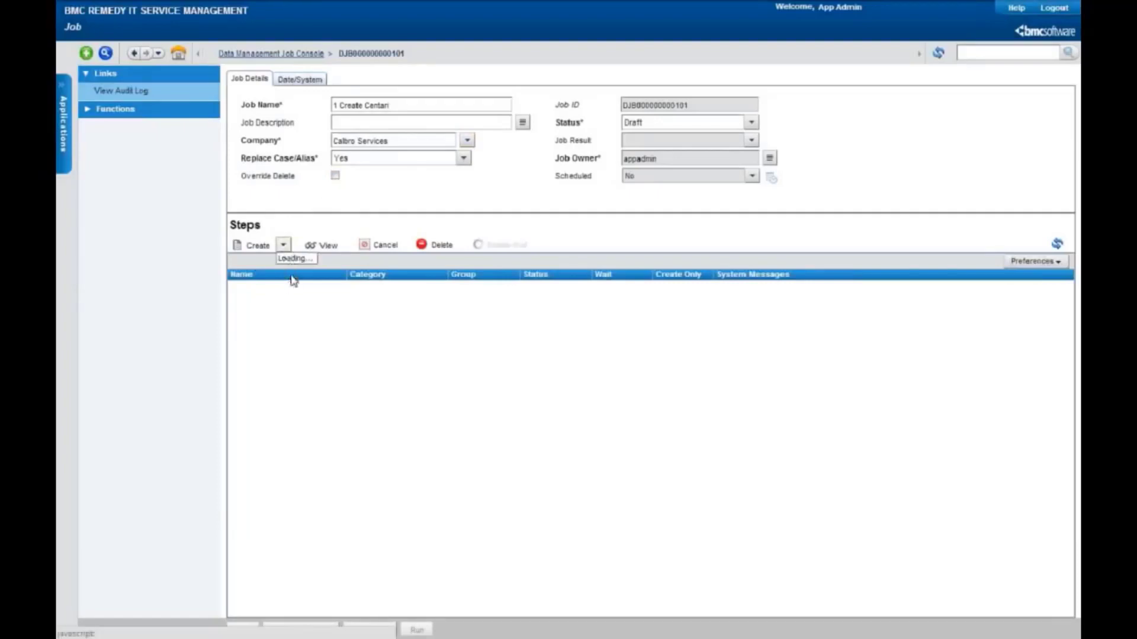
click(252, 245)
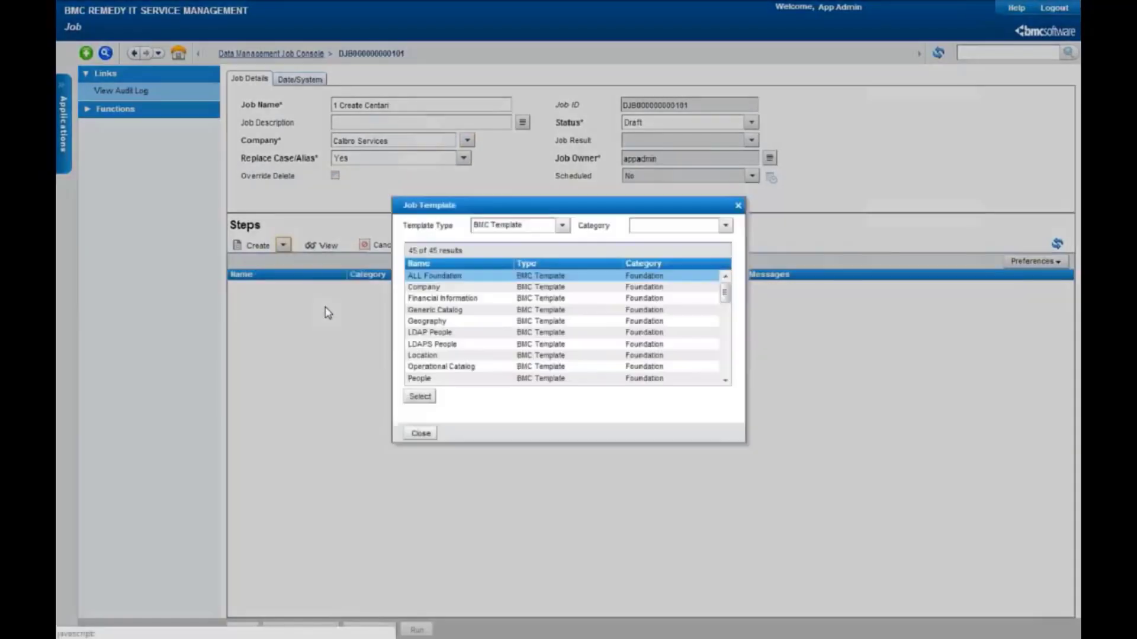
click(424, 287)
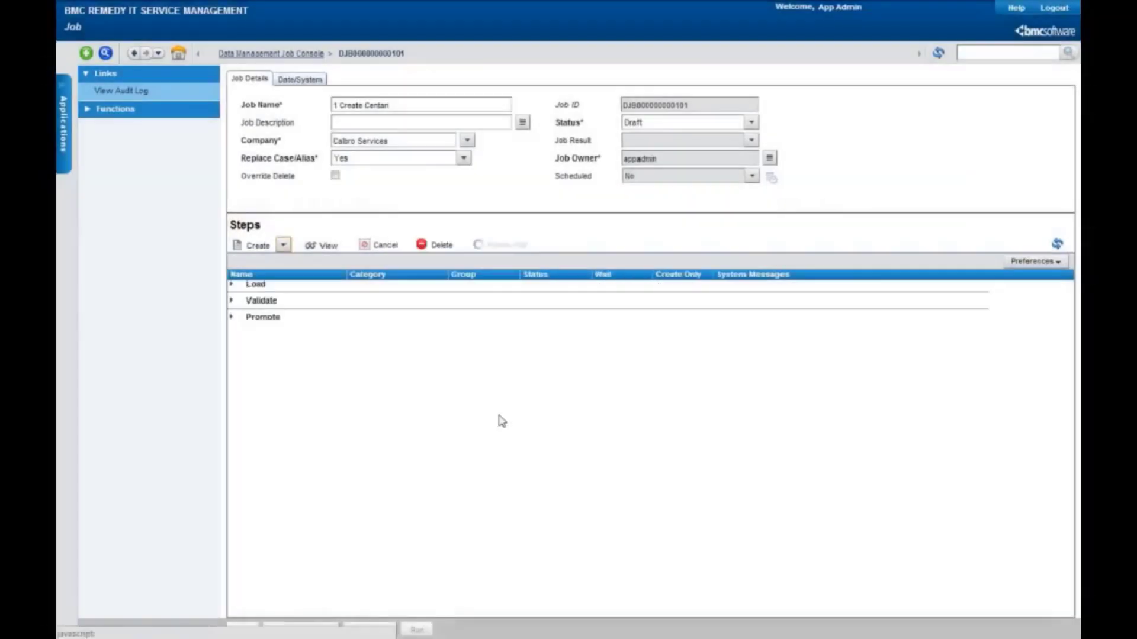
click(231, 317)
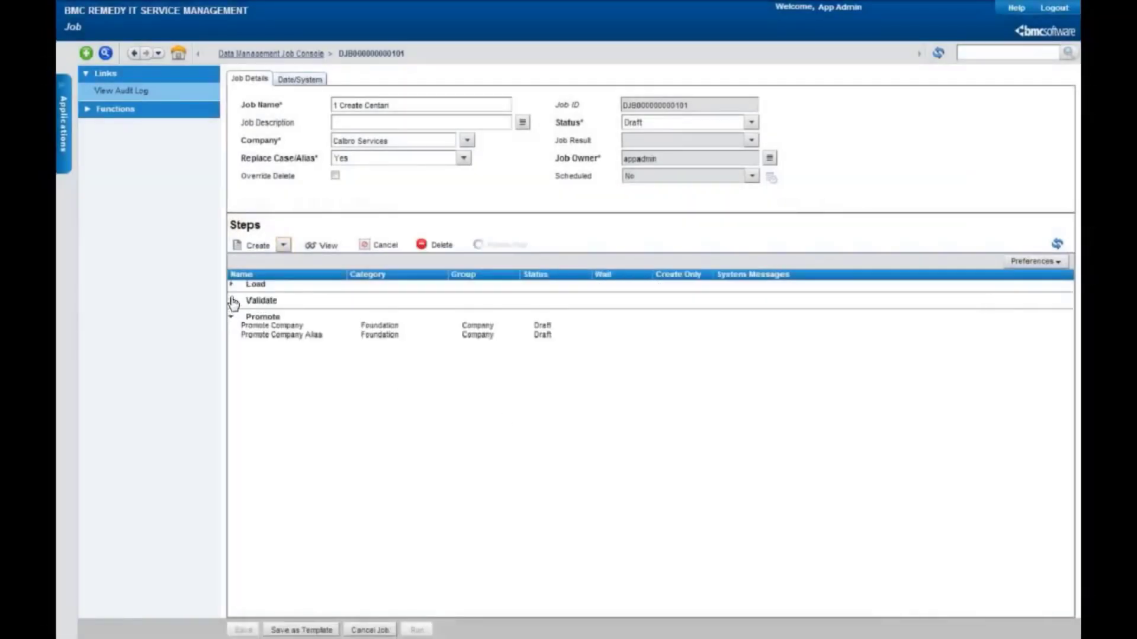
click(230, 284)
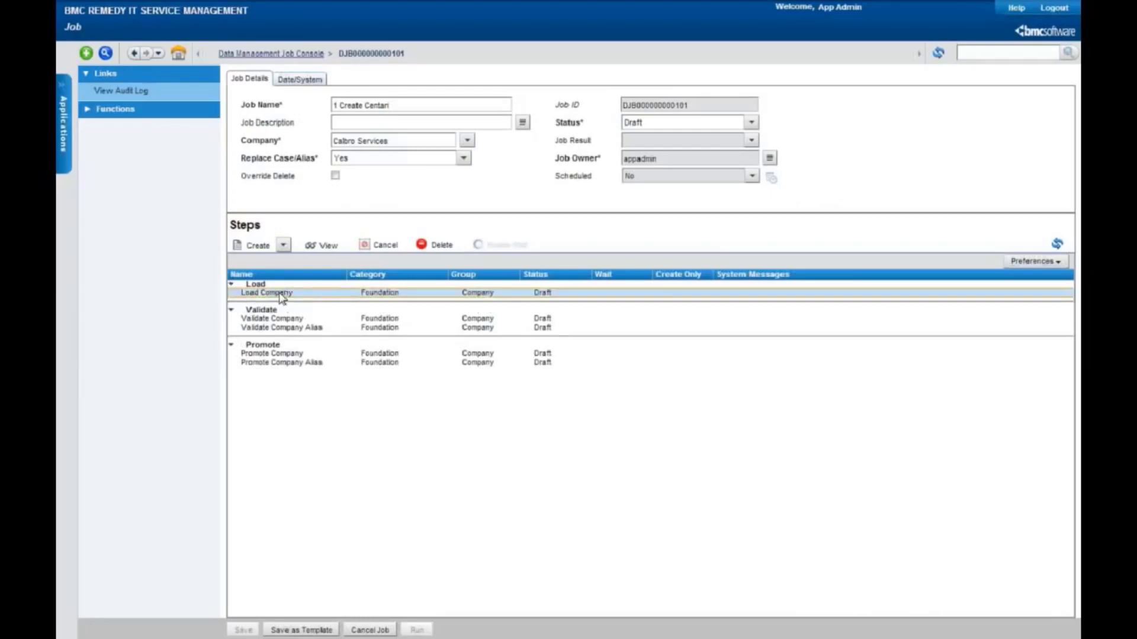
In the Load Company step, copy from the 1 Company Data spreadsheet and save
double_click(271, 293)
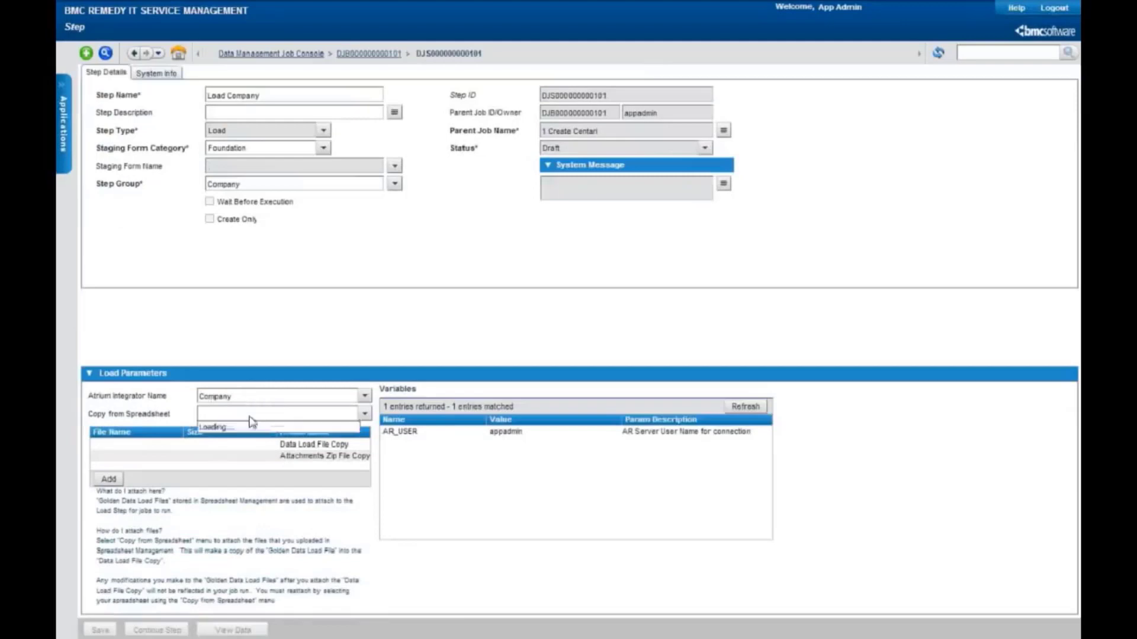
click(246, 416)
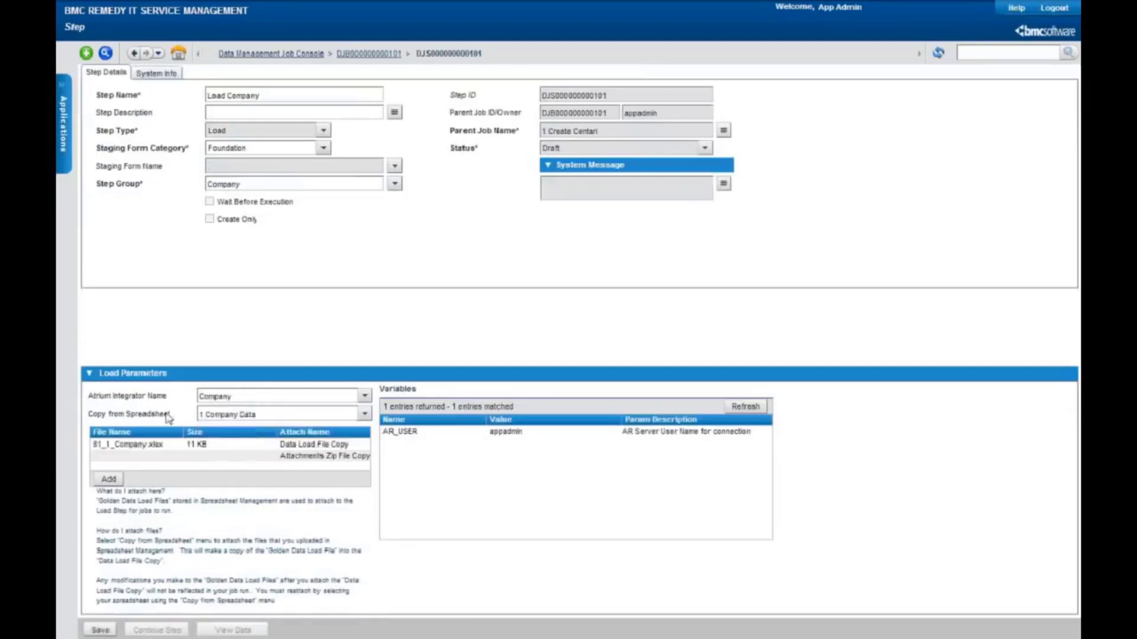
click(145, 444)
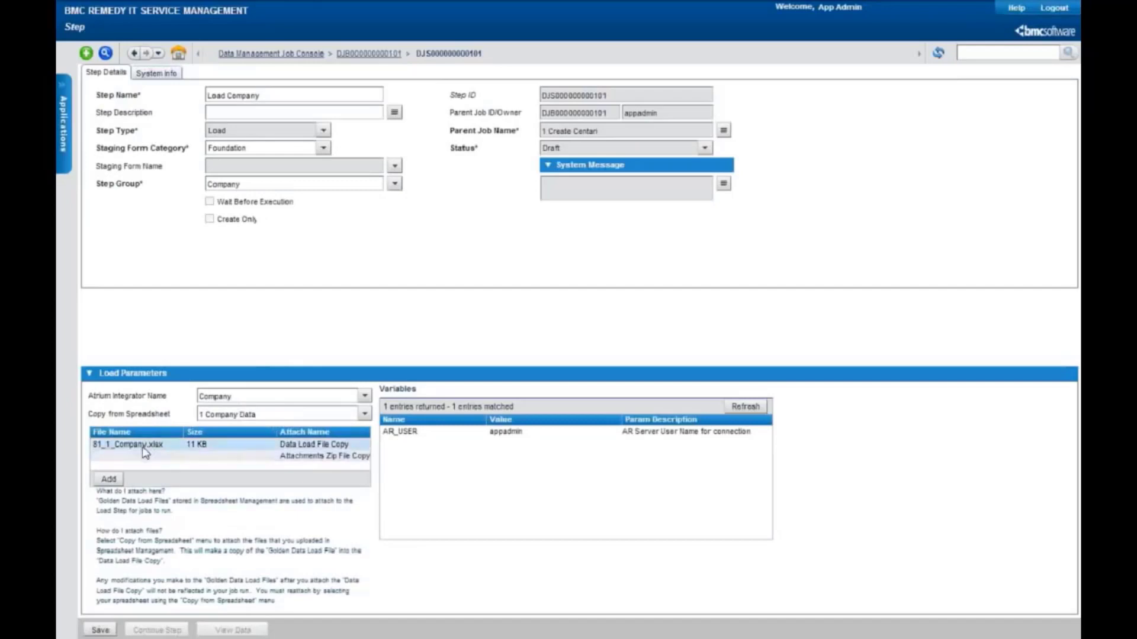
click(137, 444)
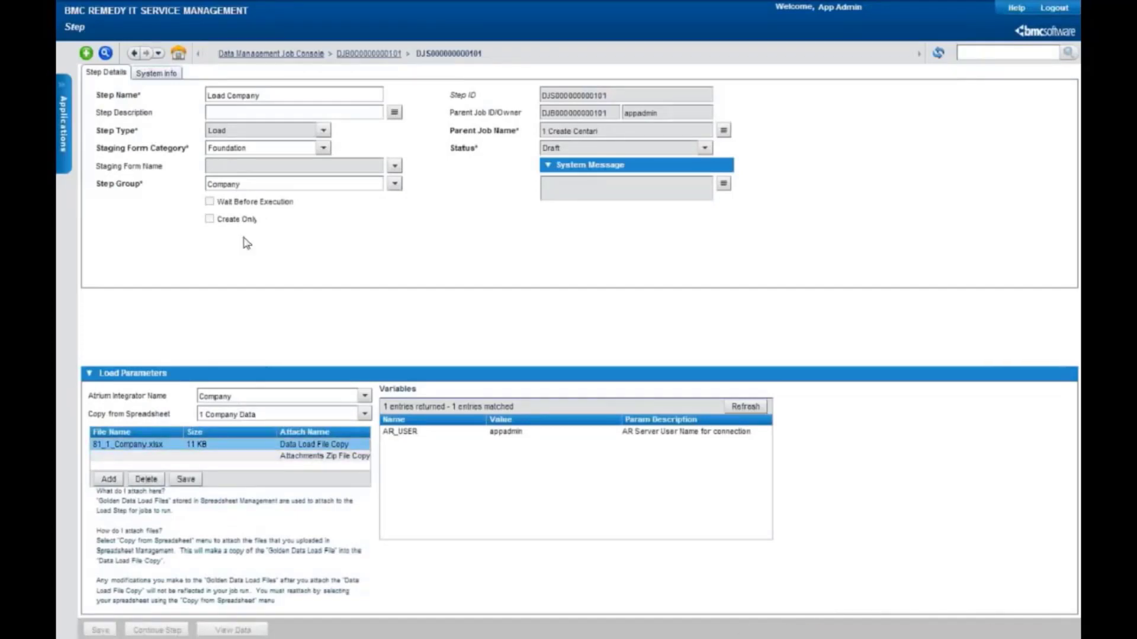
mouse_move(370, 53)
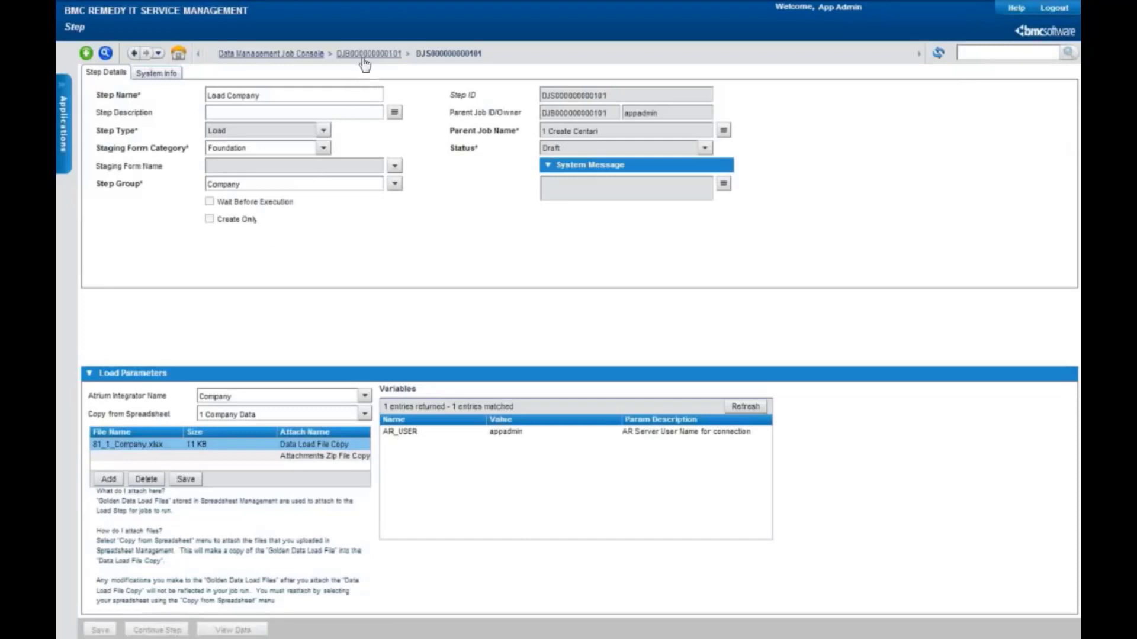
Return to the parent job and set its status to Built
click(370, 54)
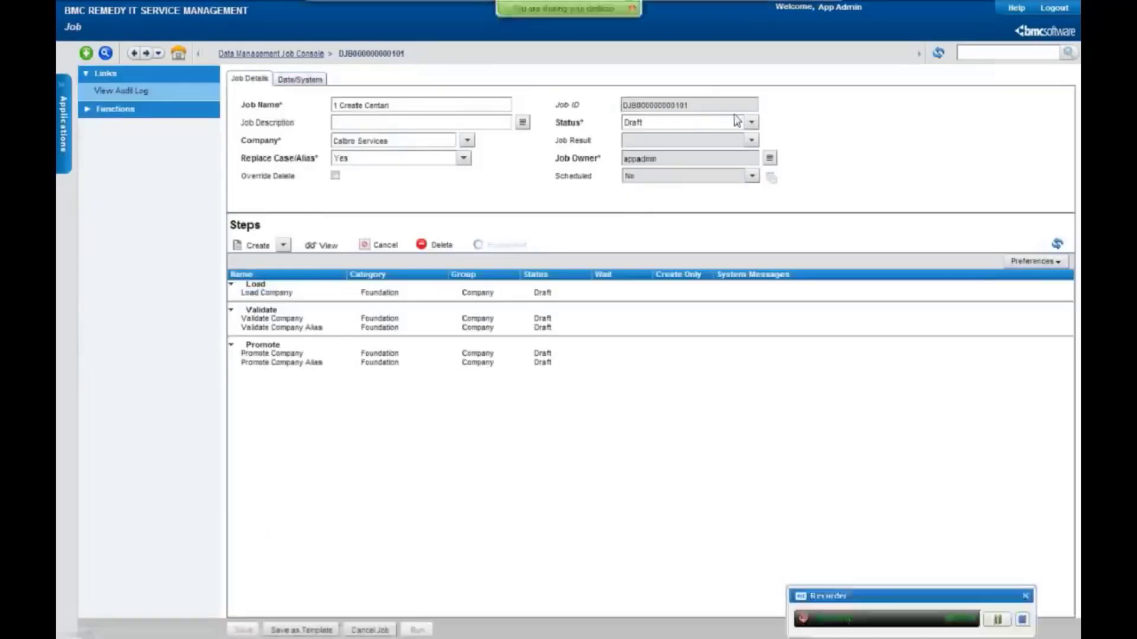
click(751, 122)
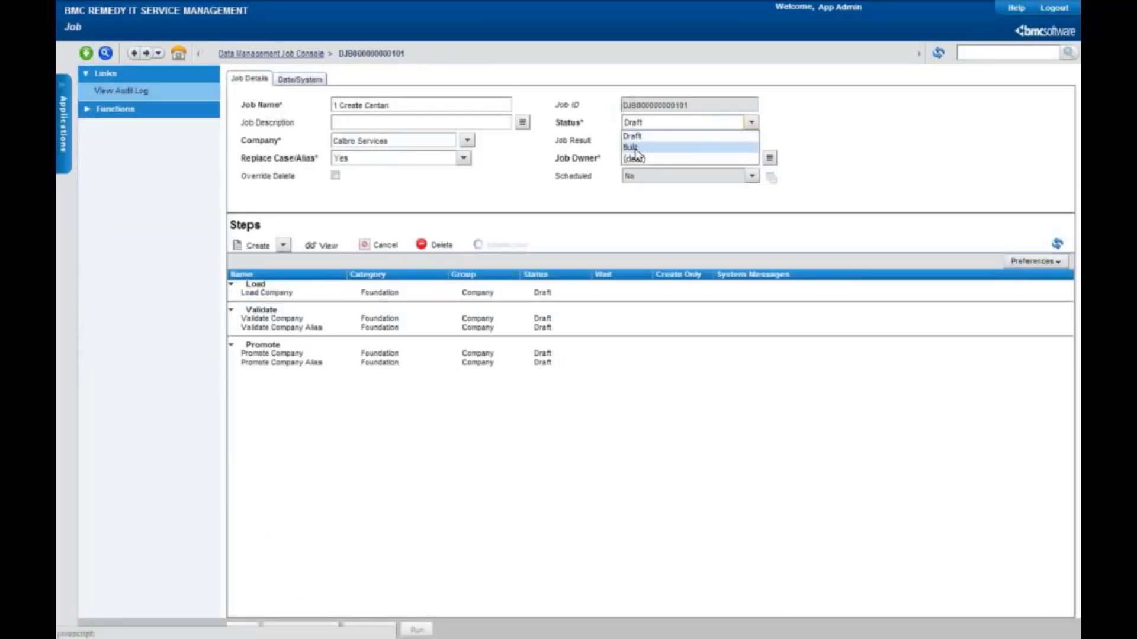
click(630, 147)
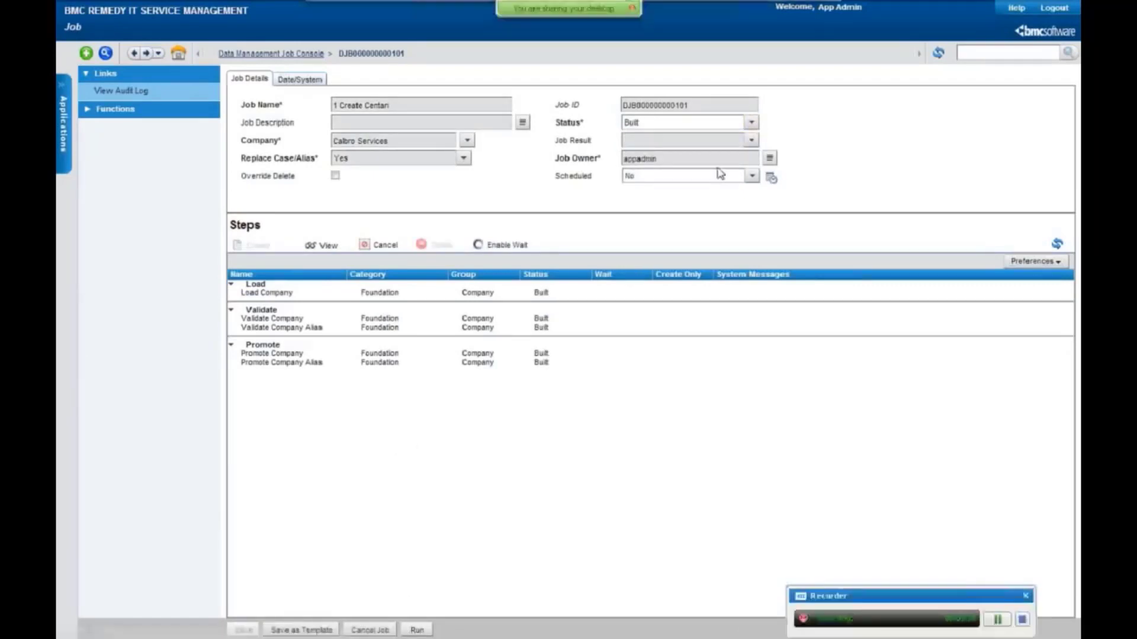
click(751, 175)
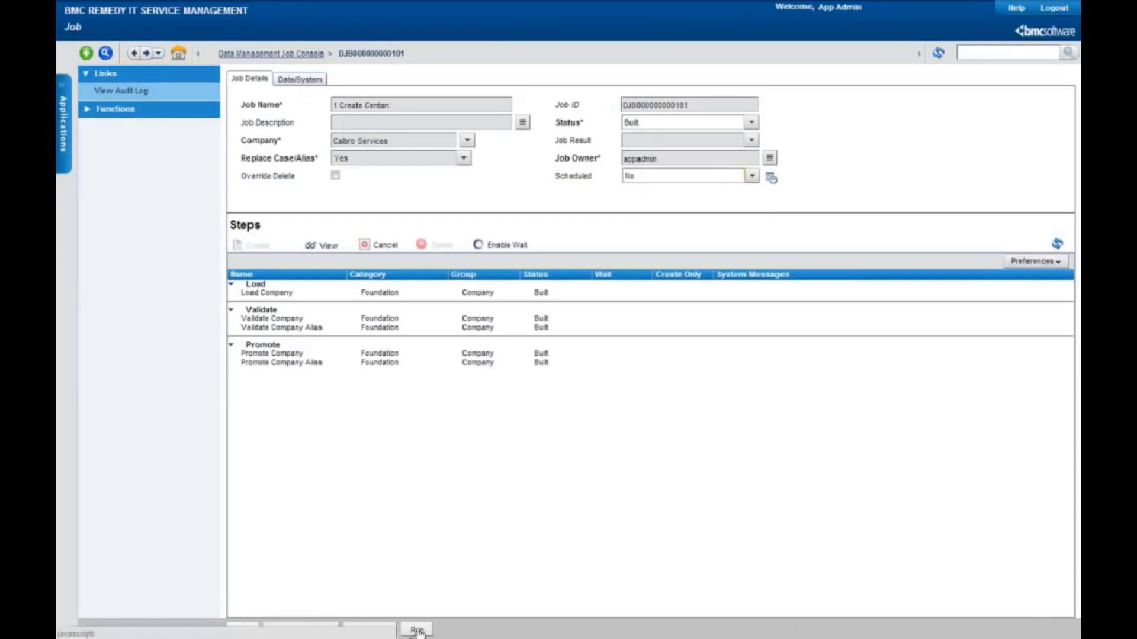
Start the 1 Create Centari job and watch the Load Company step run In Progress
click(416, 629)
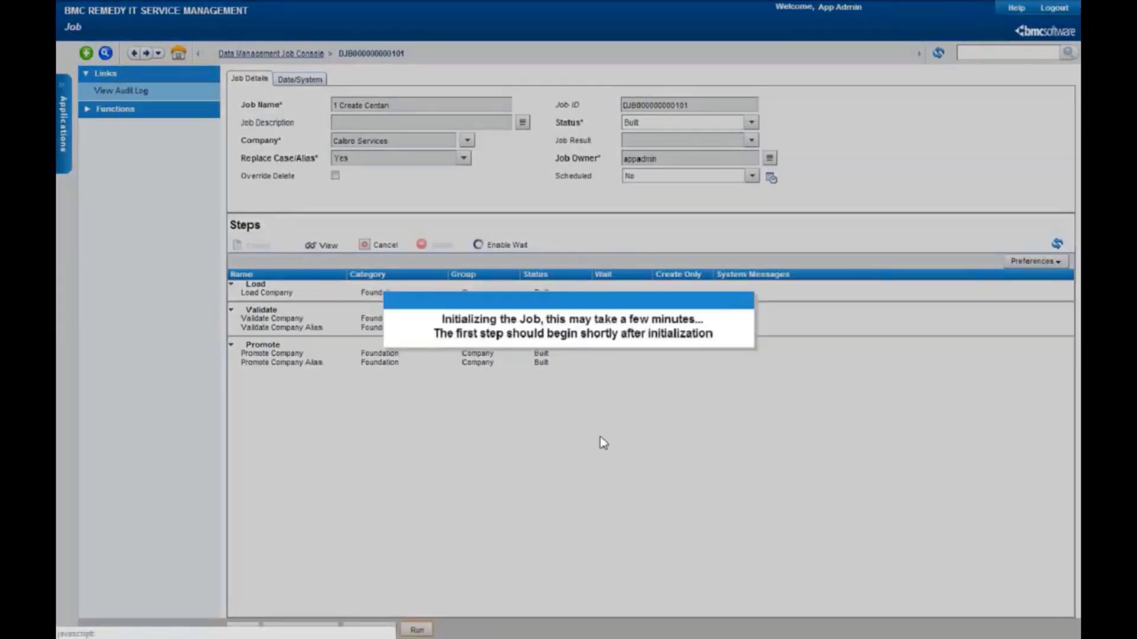
click(416, 629)
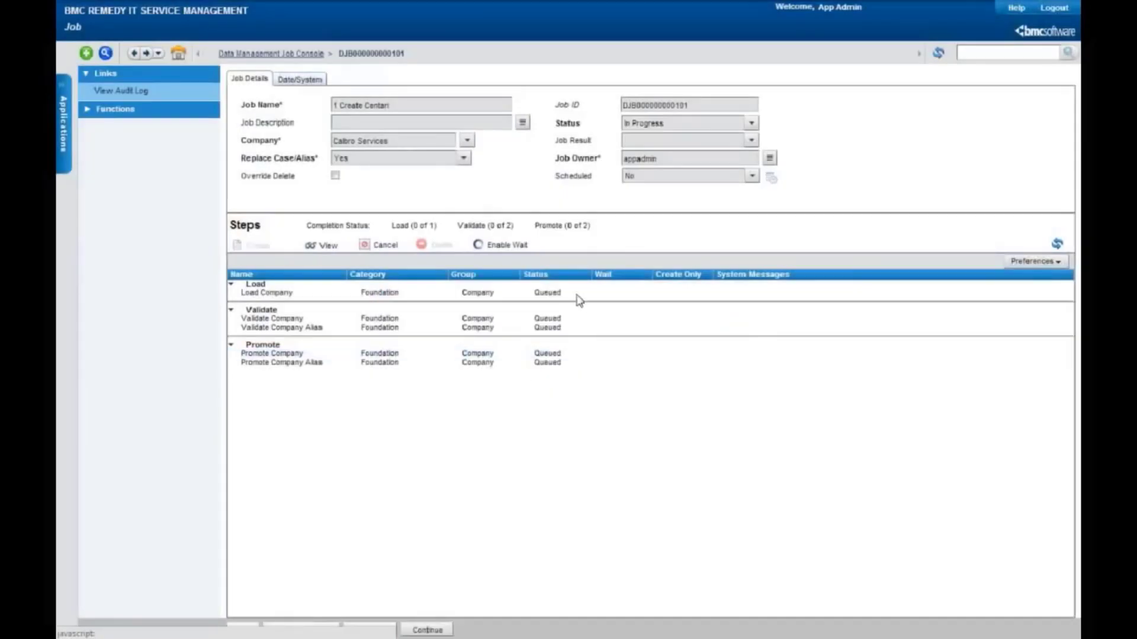
mouse_move(567, 376)
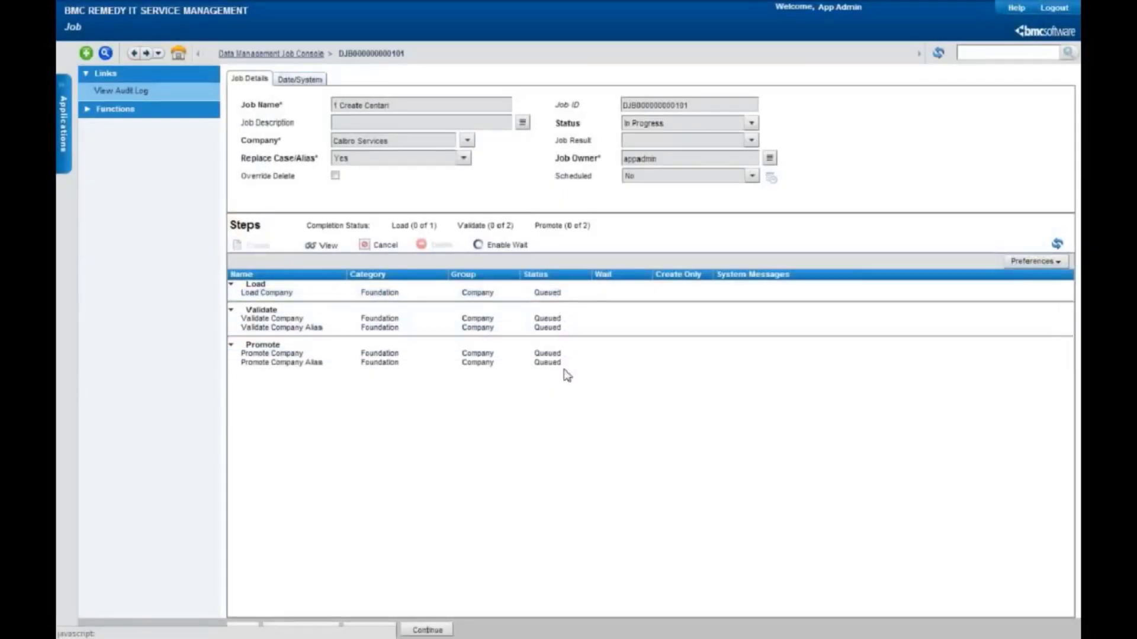
click(267, 293)
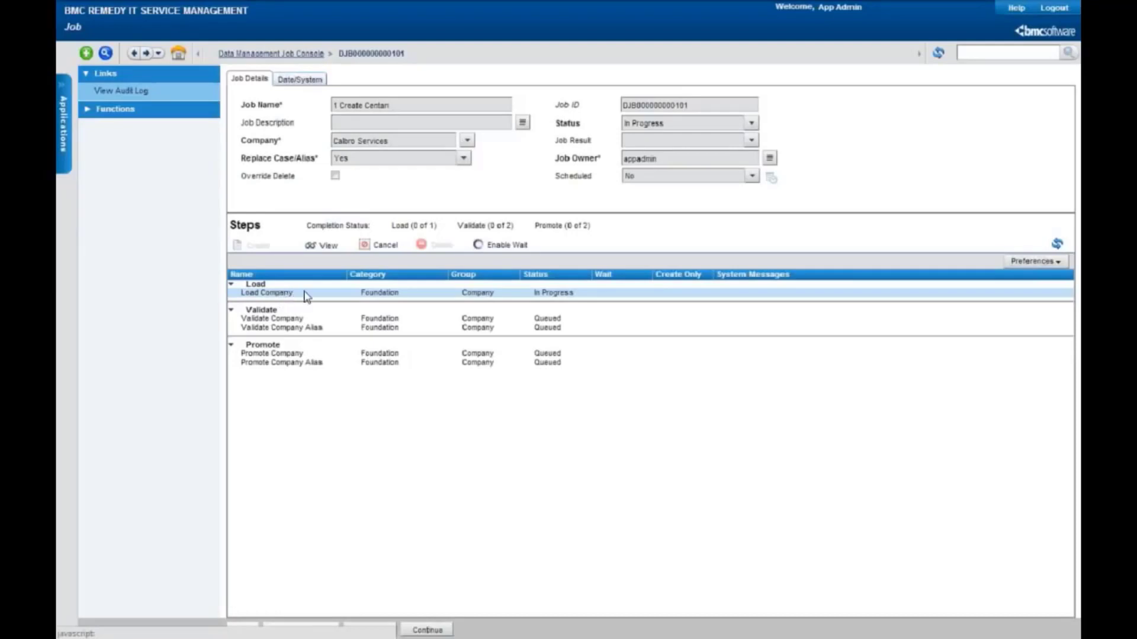
click(283, 327)
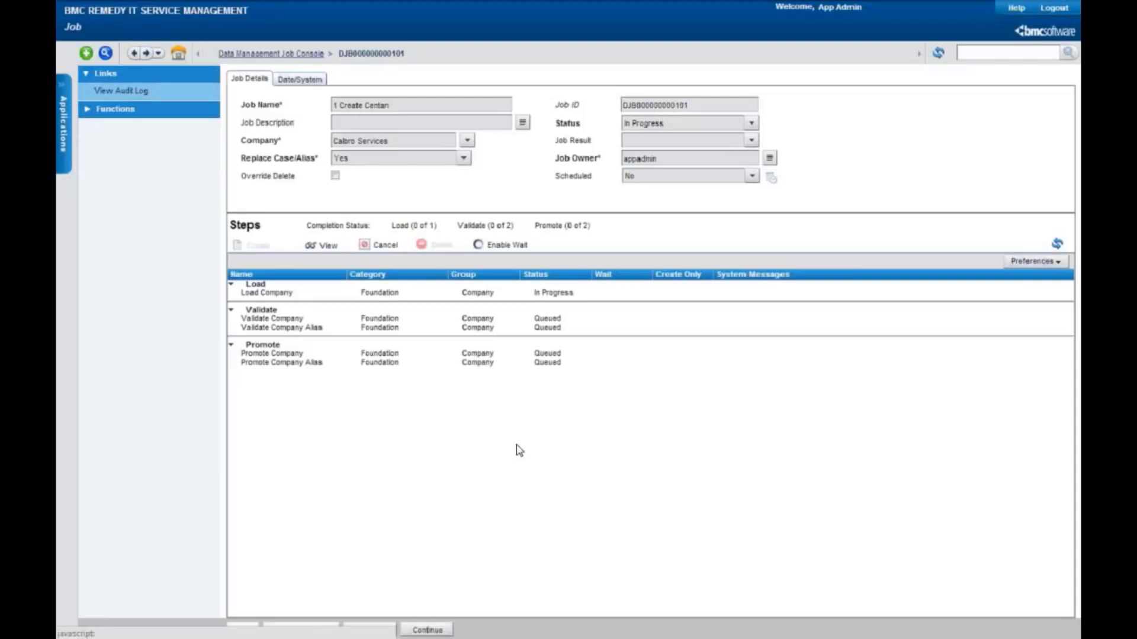
mouse_move(709, 418)
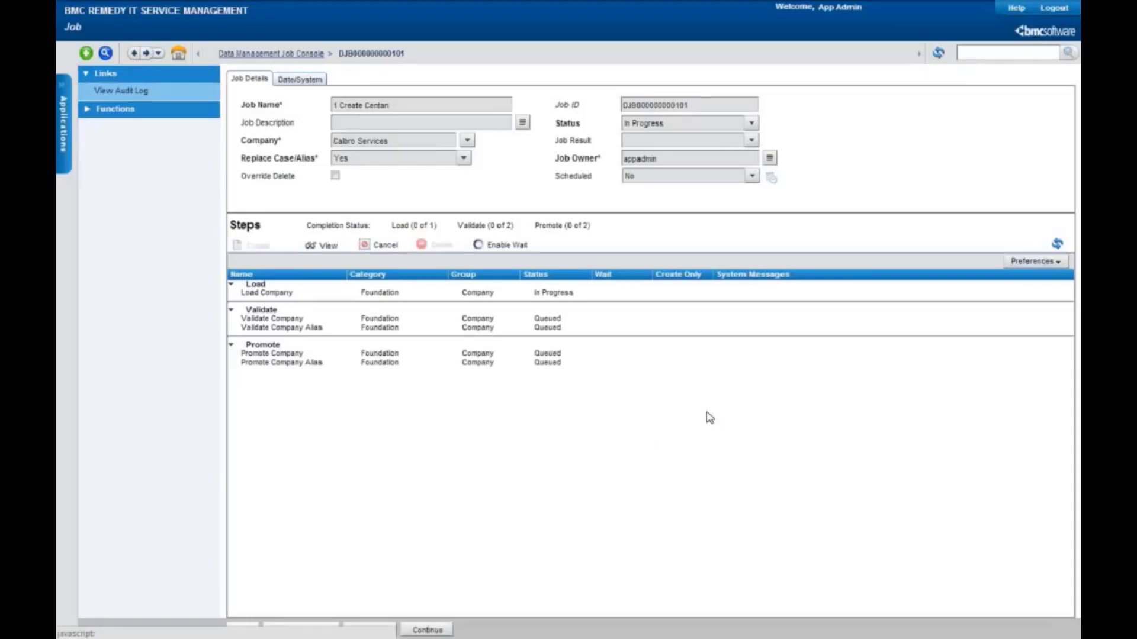
mouse_move(686, 417)
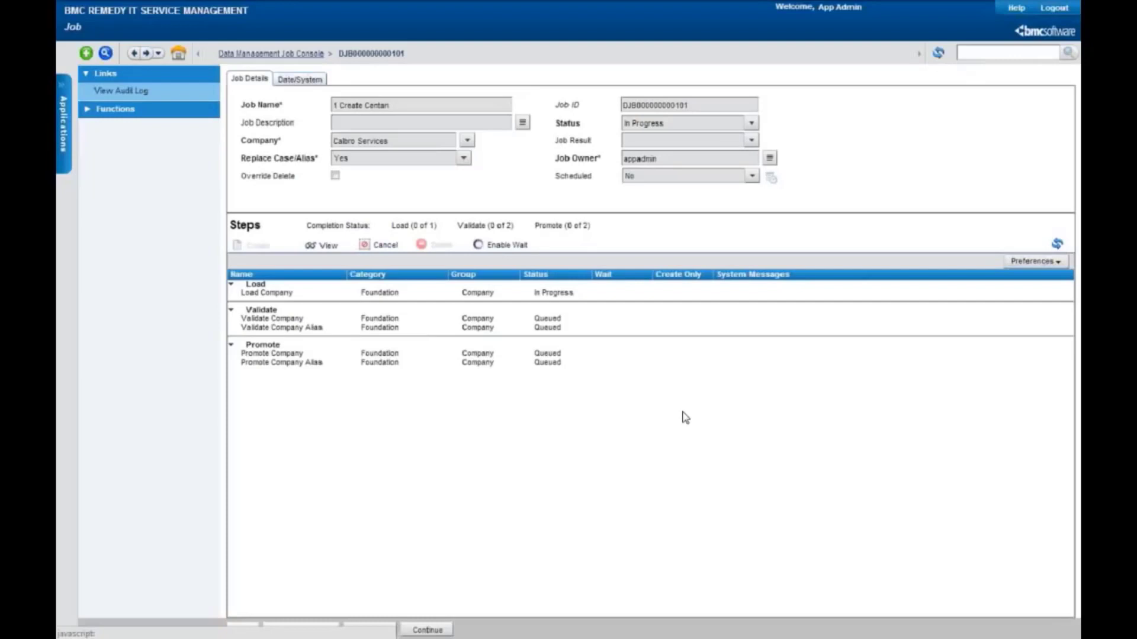
mouse_move(583, 418)
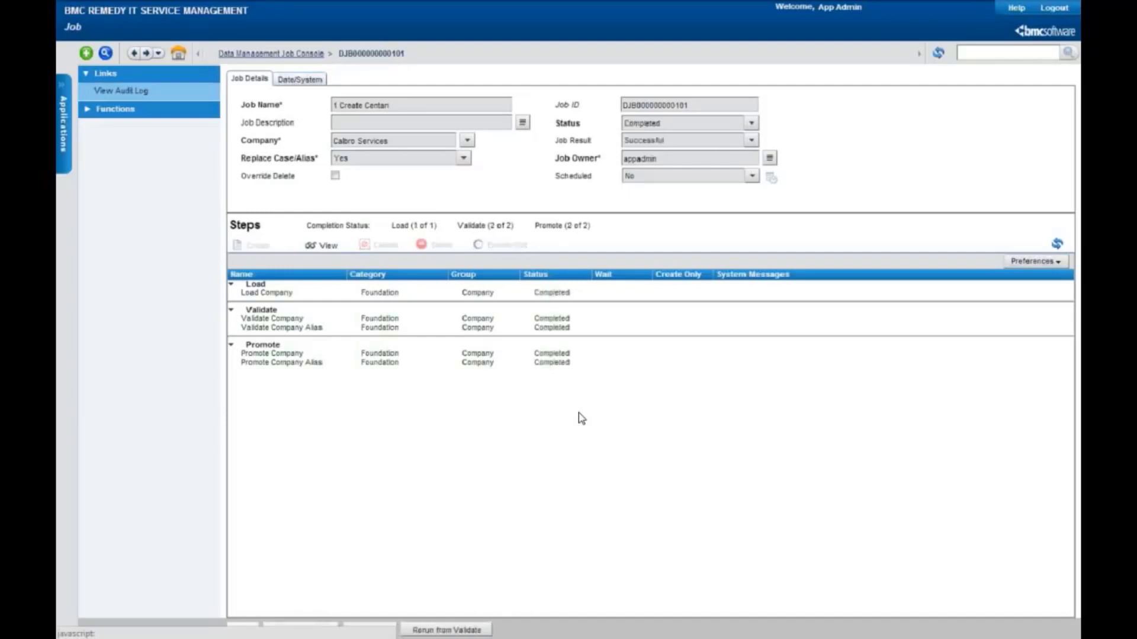
mouse_move(571, 348)
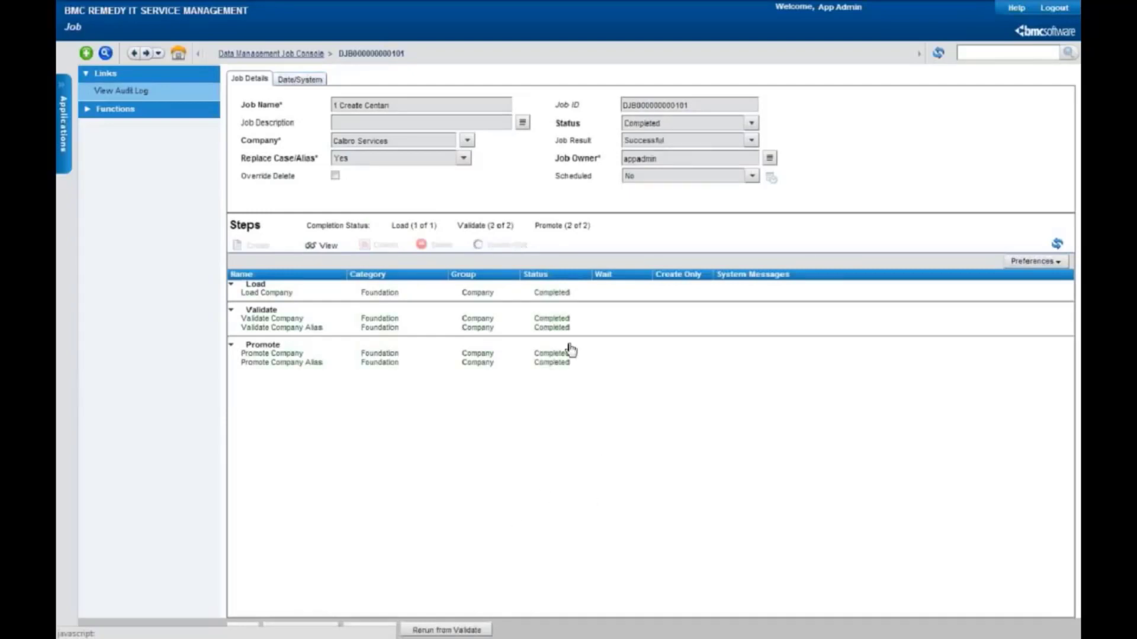
mouse_move(472, 360)
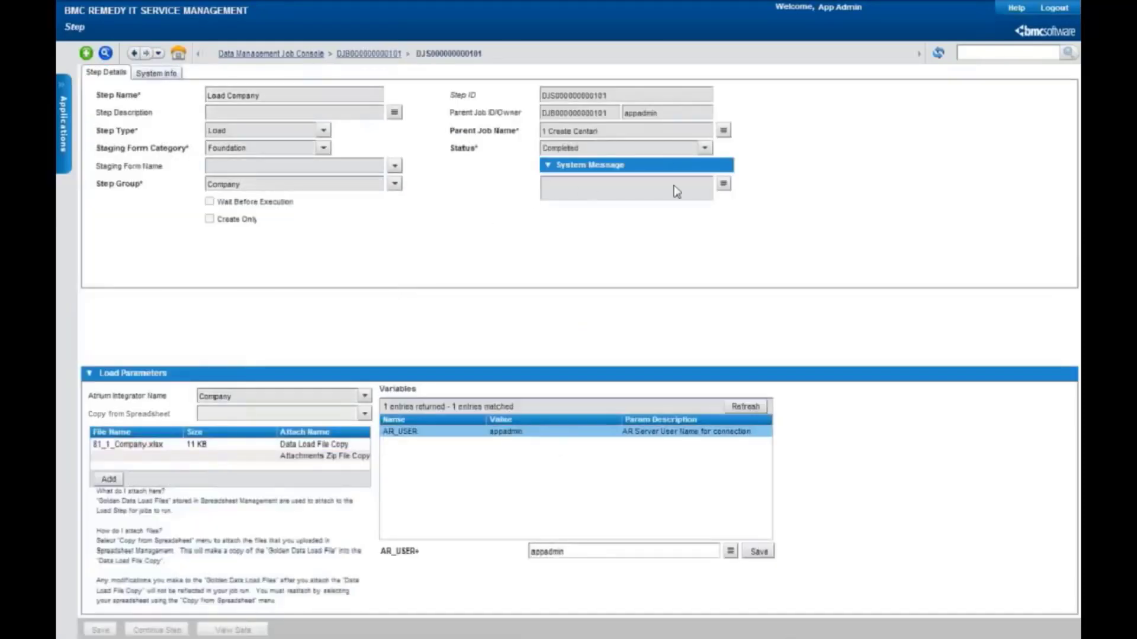
mouse_move(502, 305)
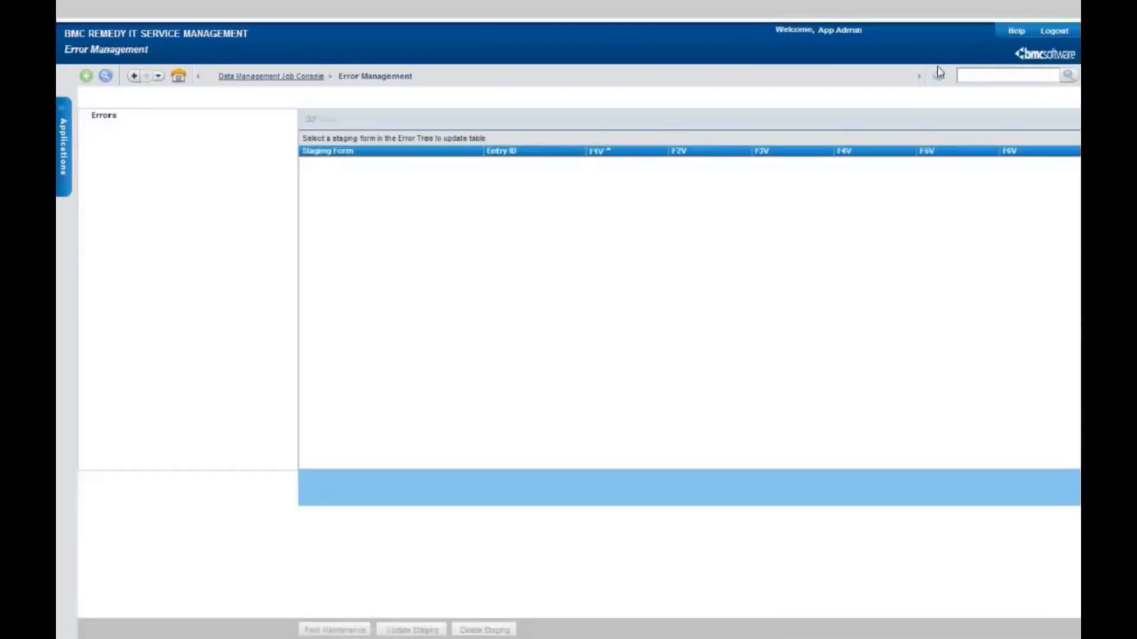
Review Calbro Services' completed standard setup in the Application Administration Console, then return to IT Home
click(64, 153)
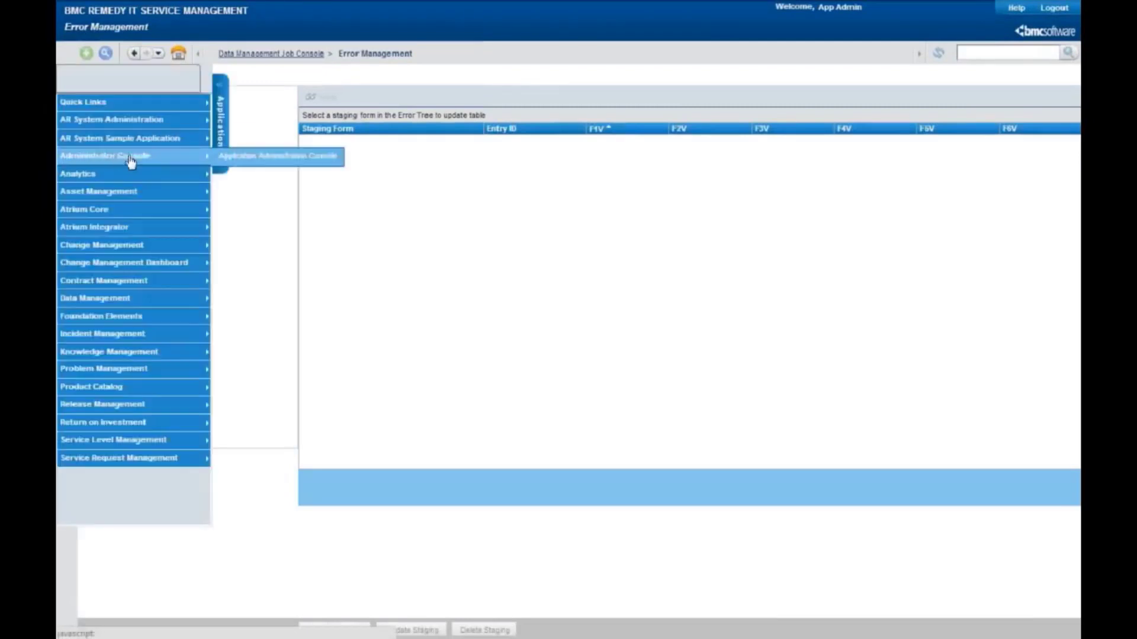
click(277, 157)
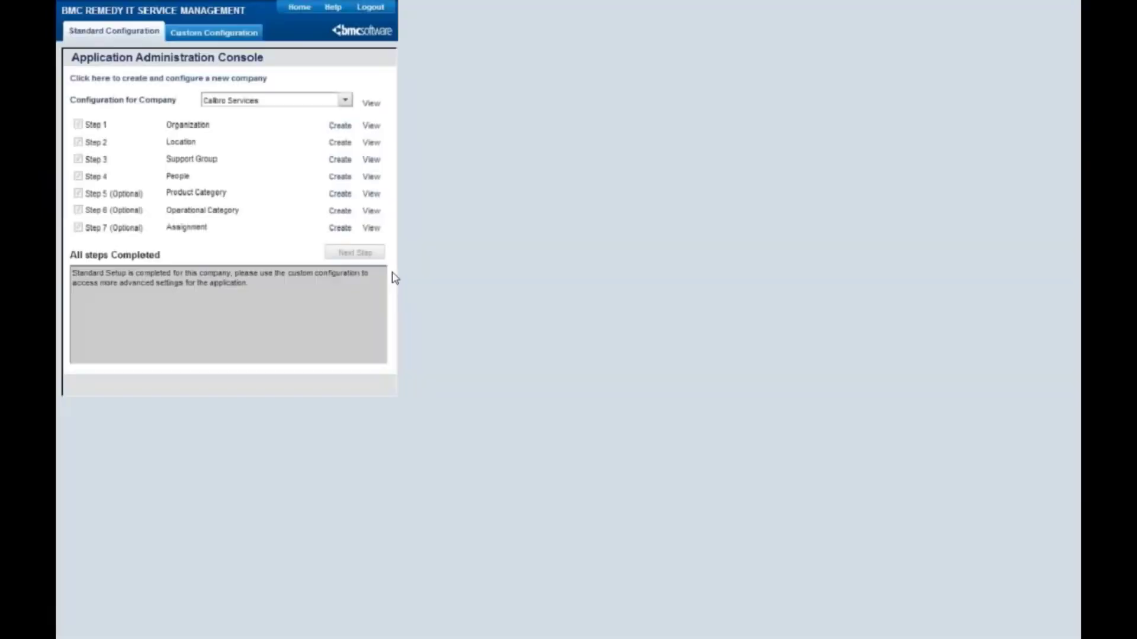
click(345, 100)
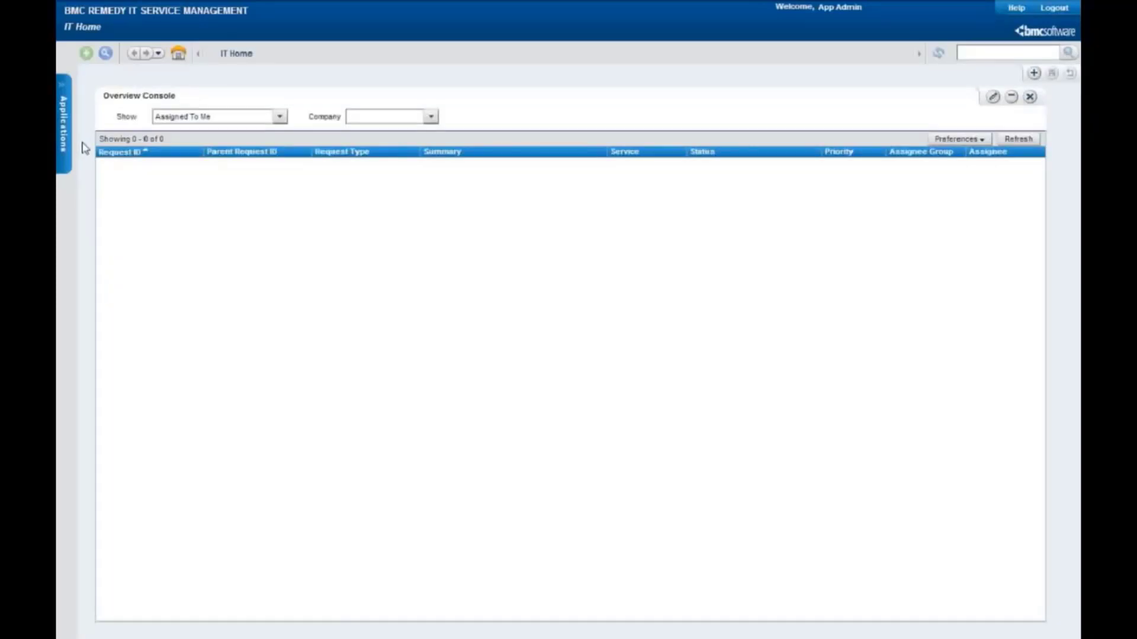
mouse_move(1001, 628)
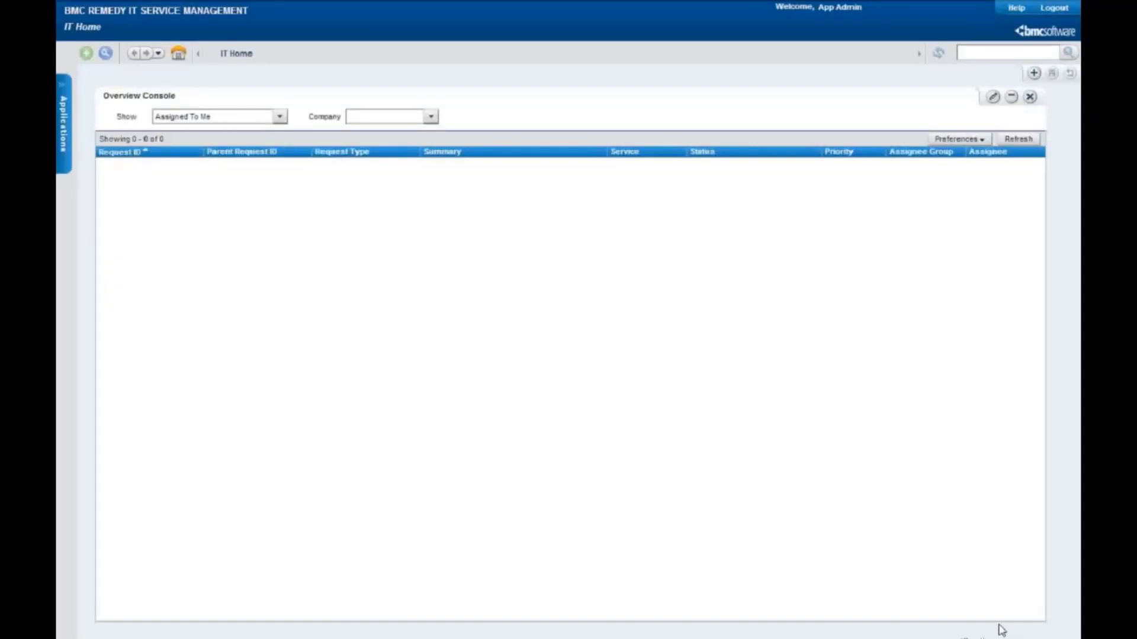